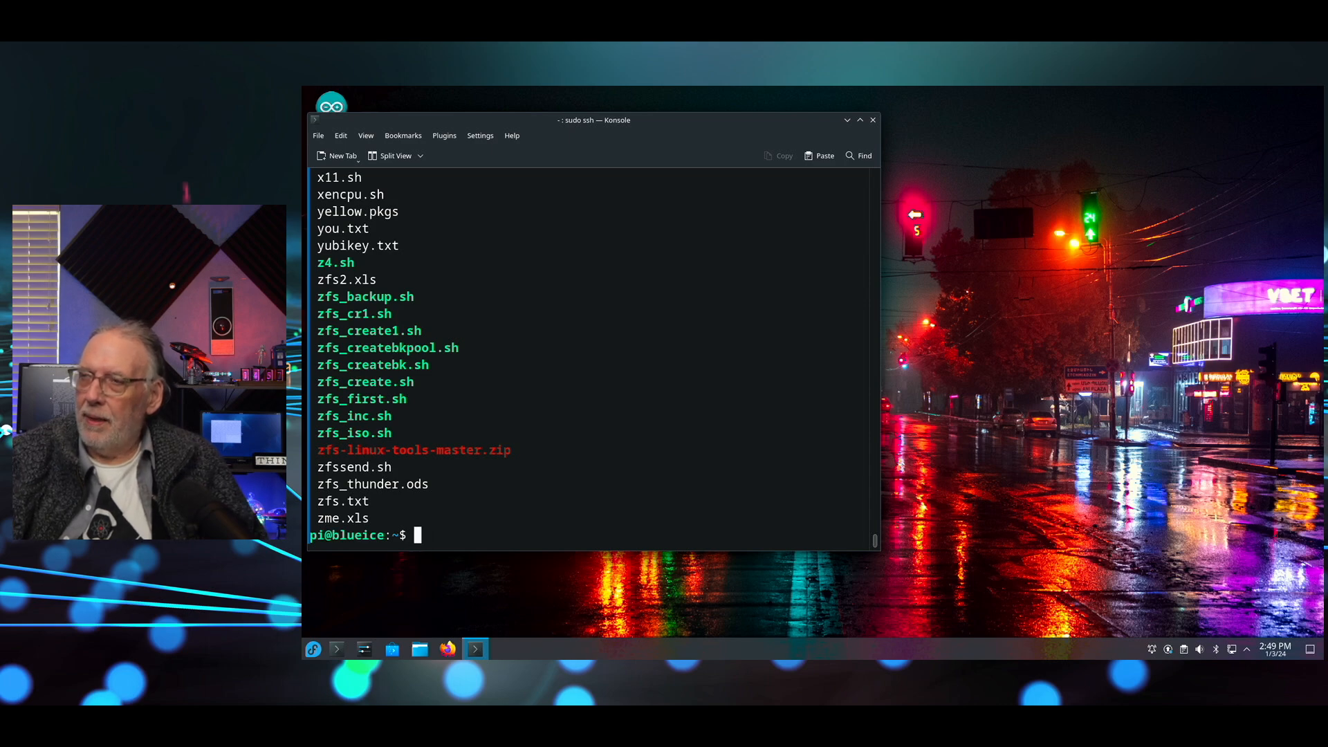
Display the contents of check_journal.sh with cat
text(cat)
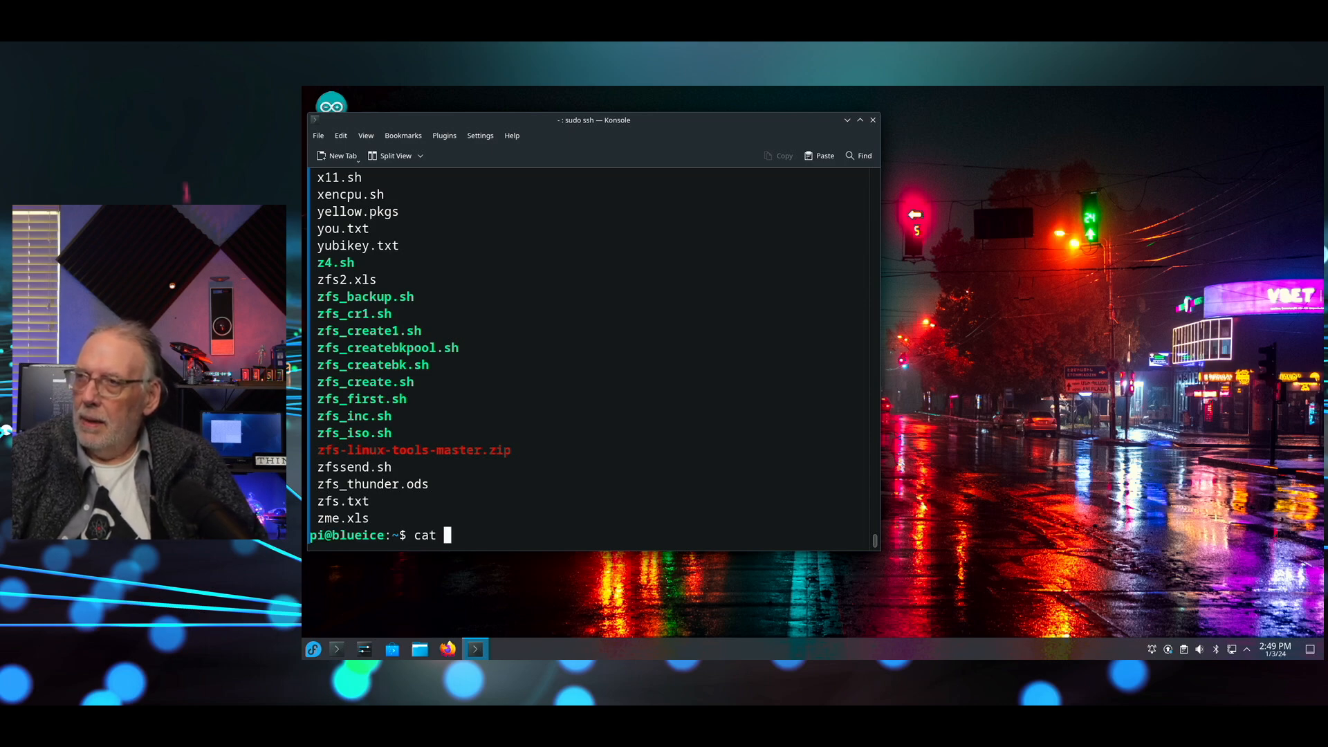
text(chec)
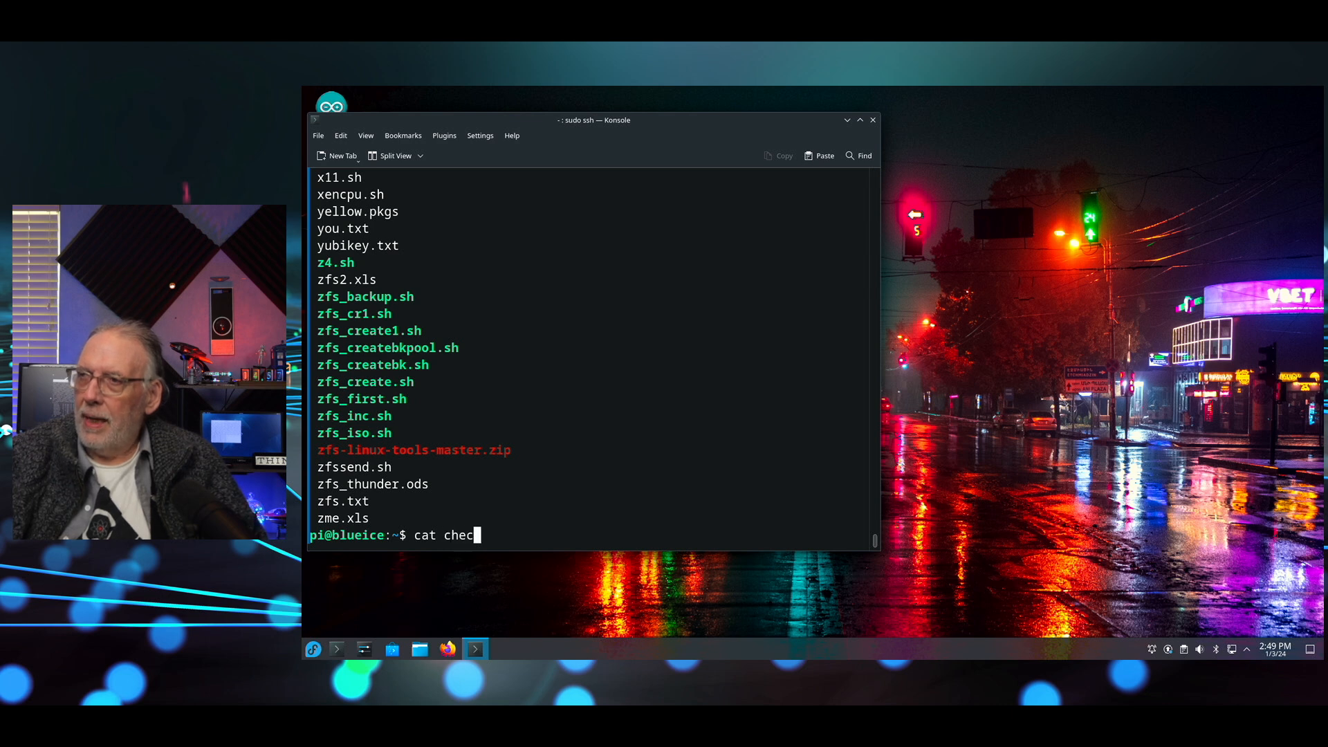
text(k_jop)
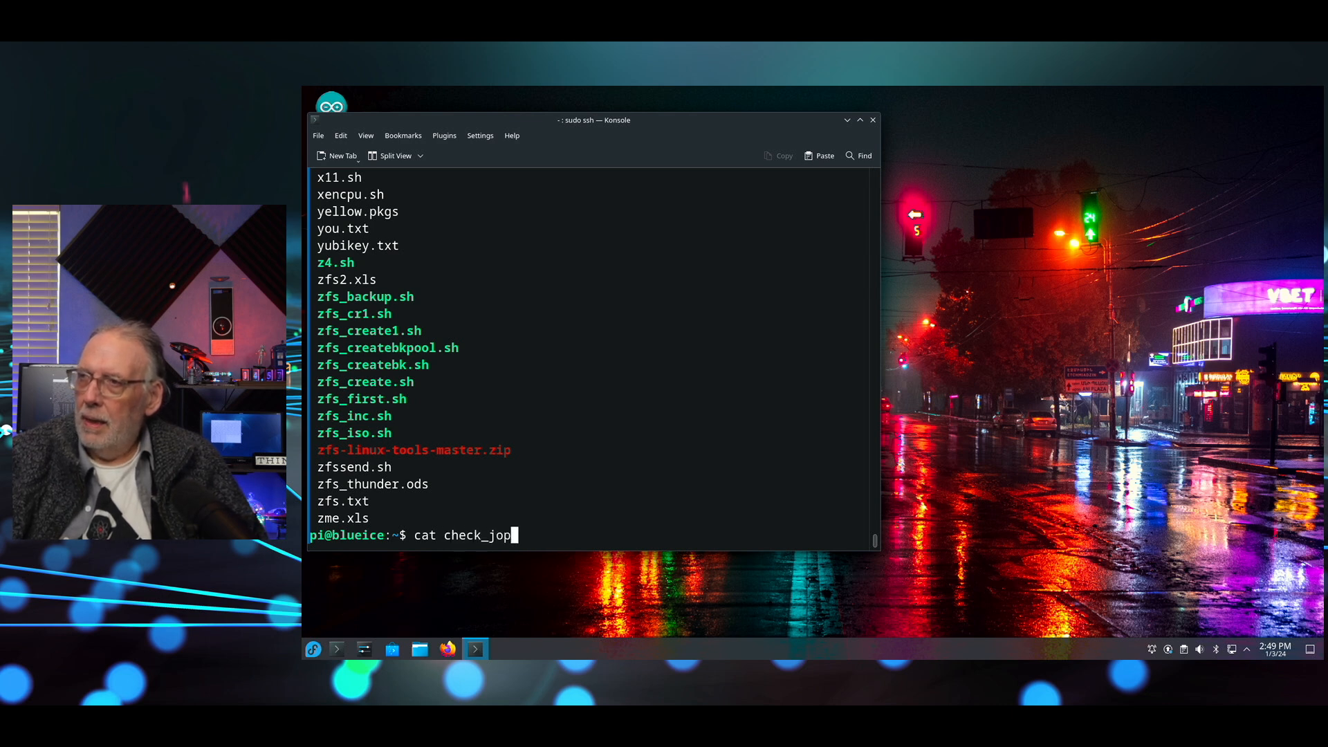
text(urnal.sh)
key(Return)
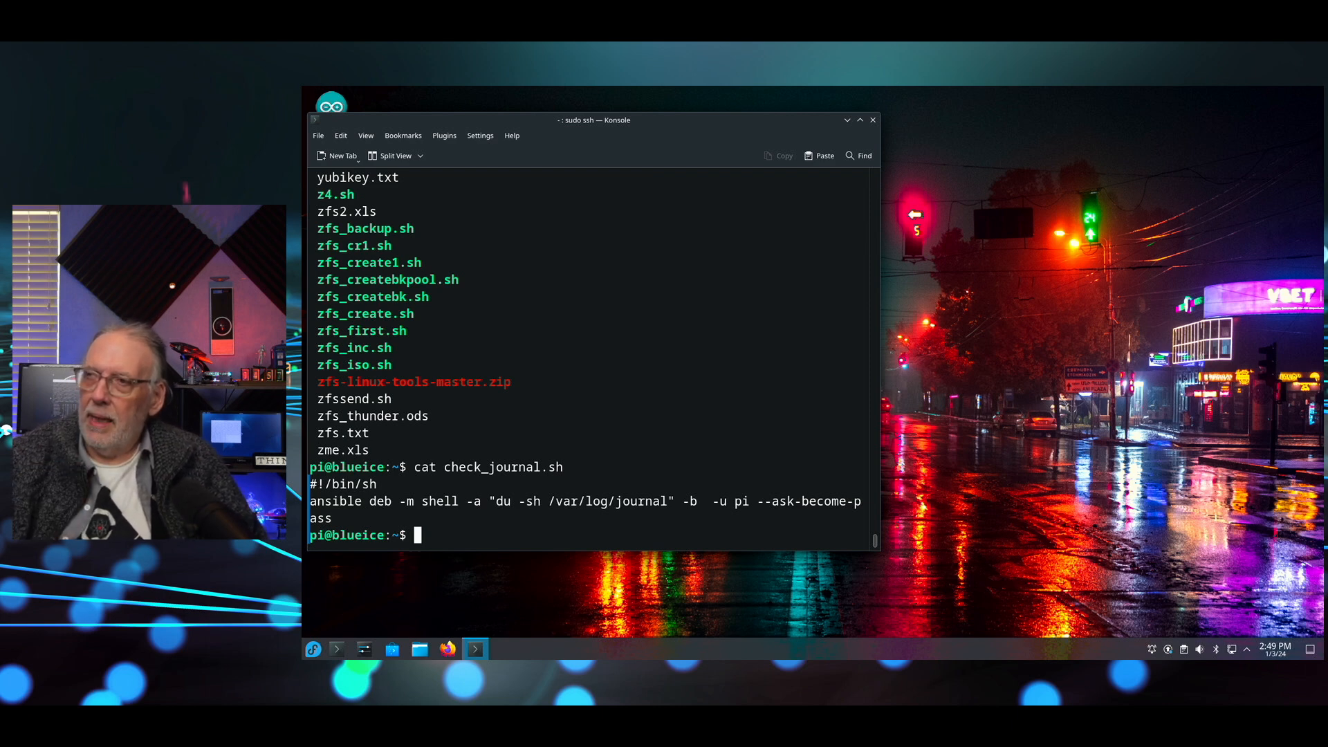
Run ./check_journal.sh with the become password to report per-host journal sizes
text(./)
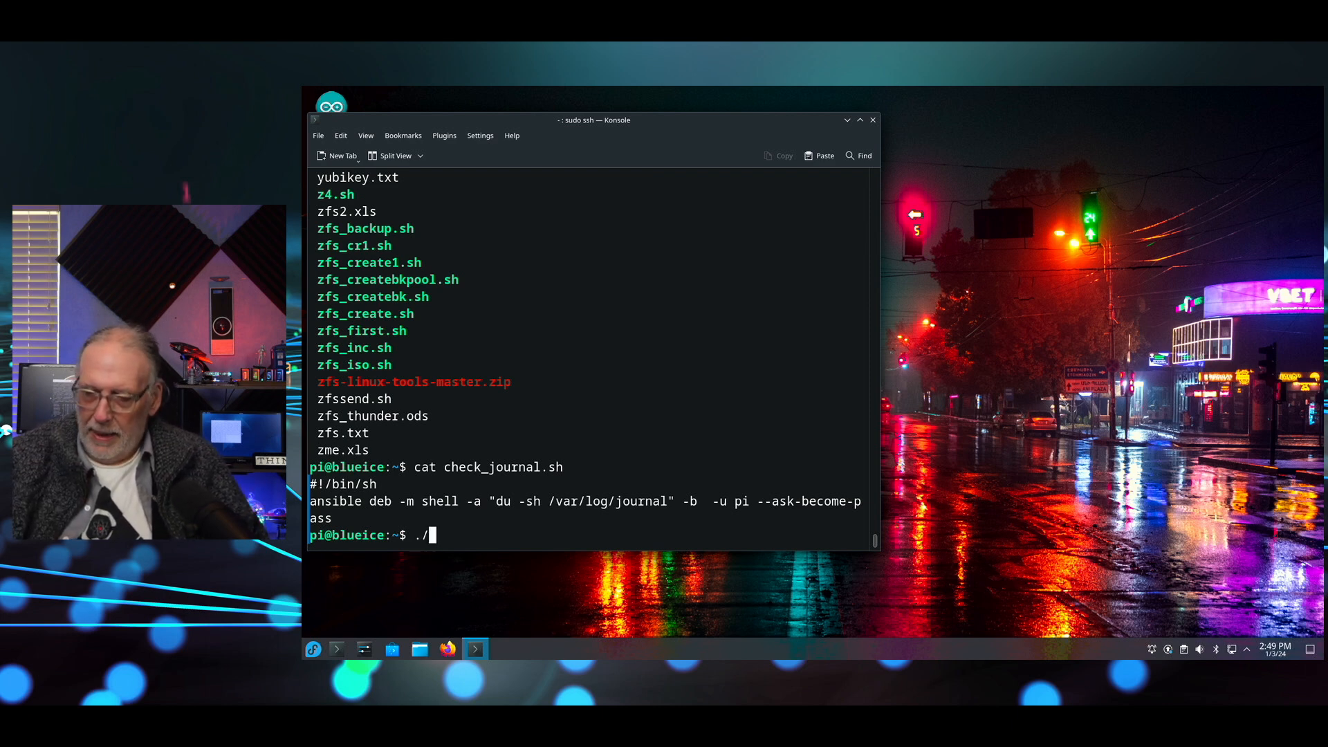
text(check_journal.s)
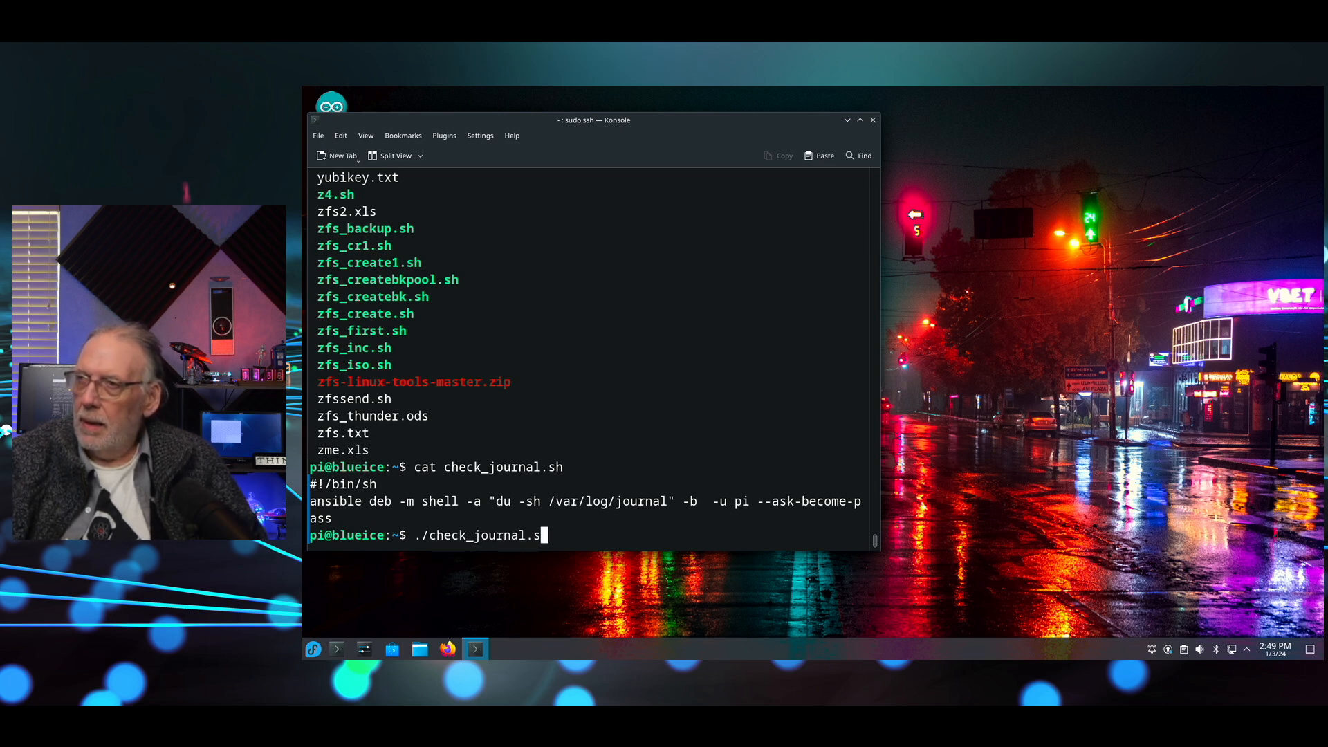
key(Return)
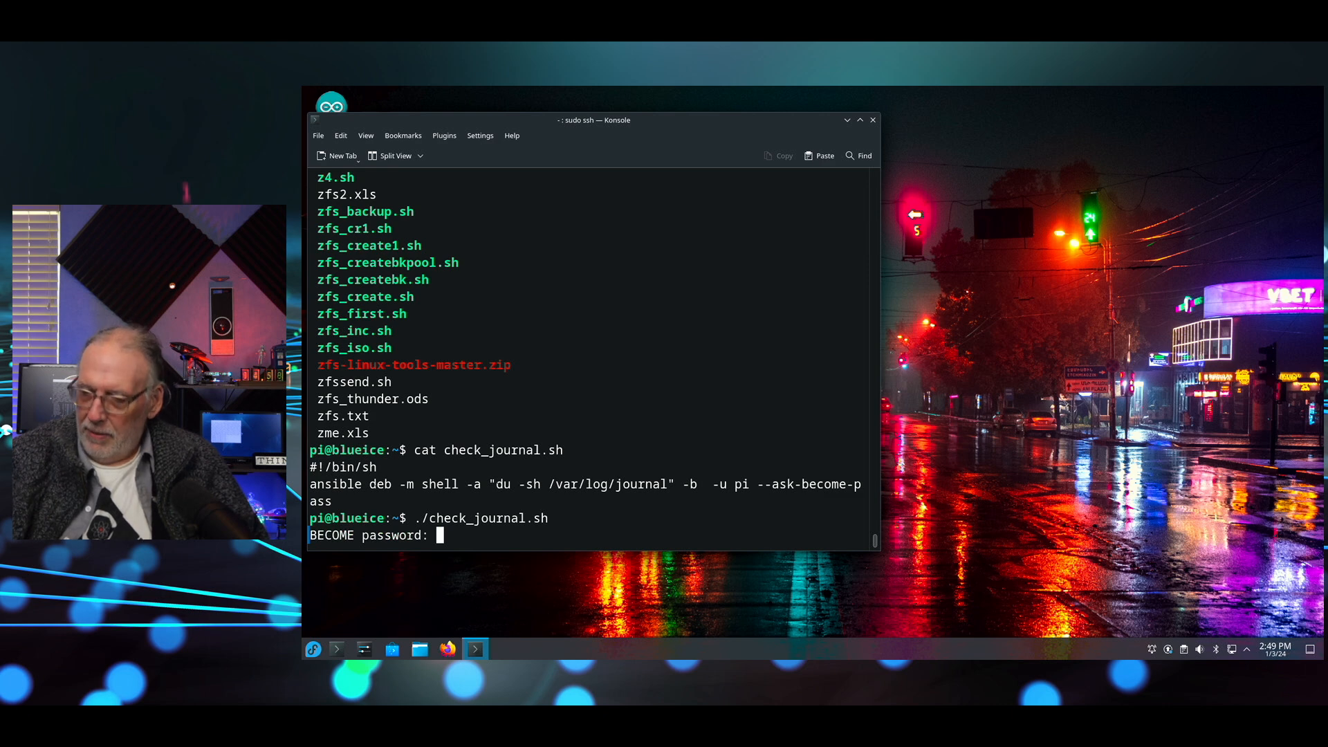
key(Return)
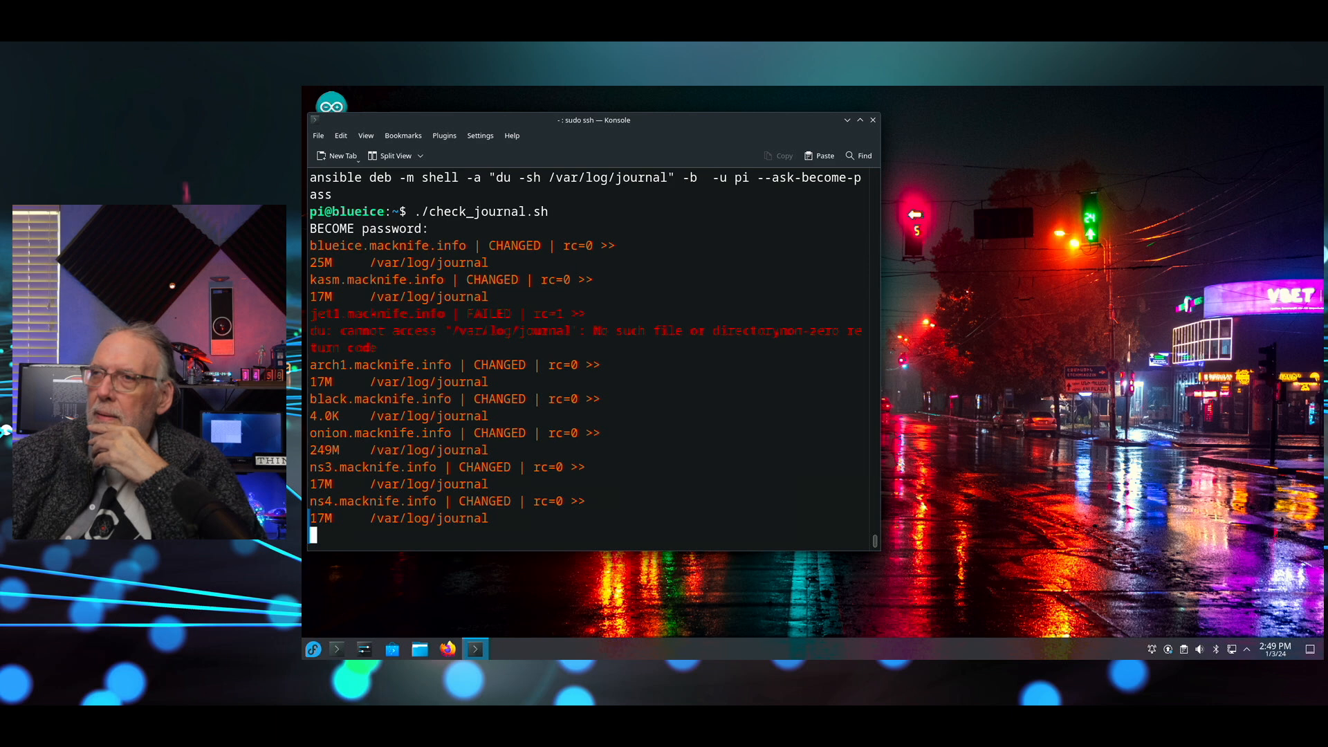
Scroll the Ansible output until yellowice.macknife.info reports 173M and the prompt returns
scroll(down, 3)
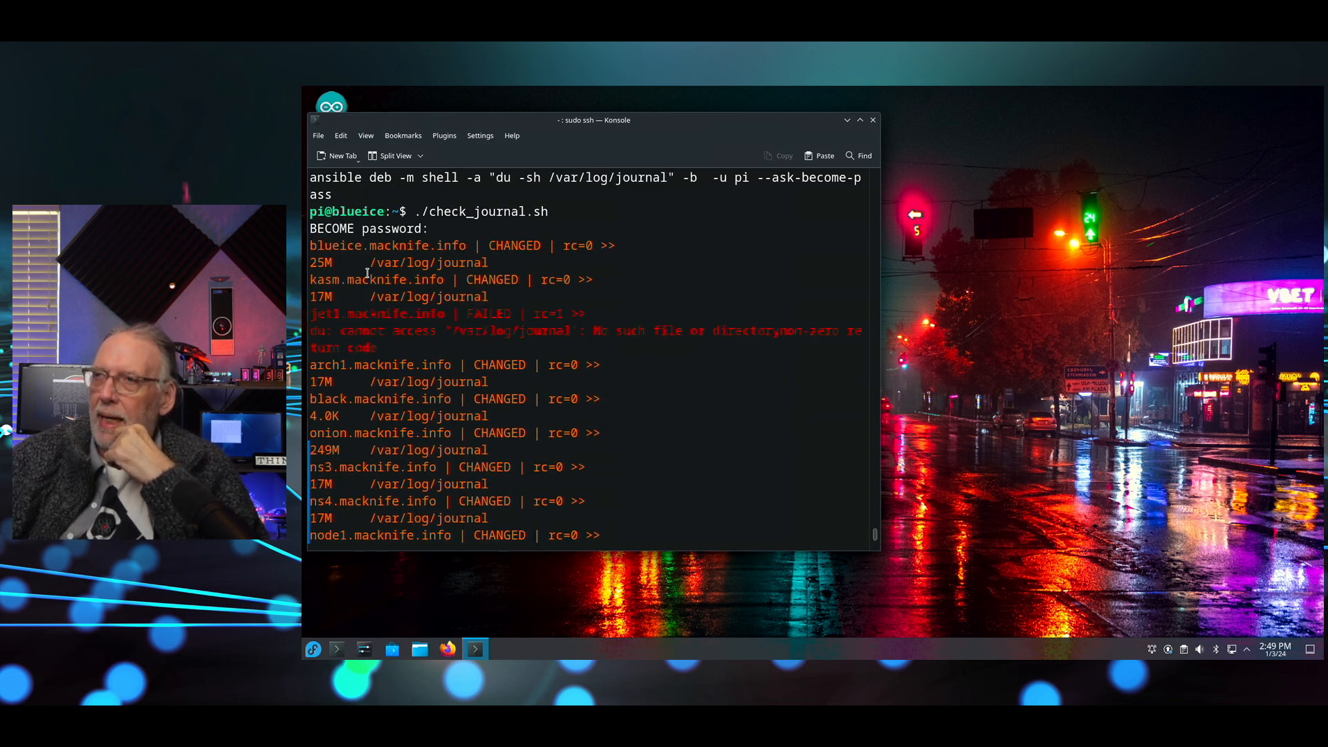
scroll(down, 3)
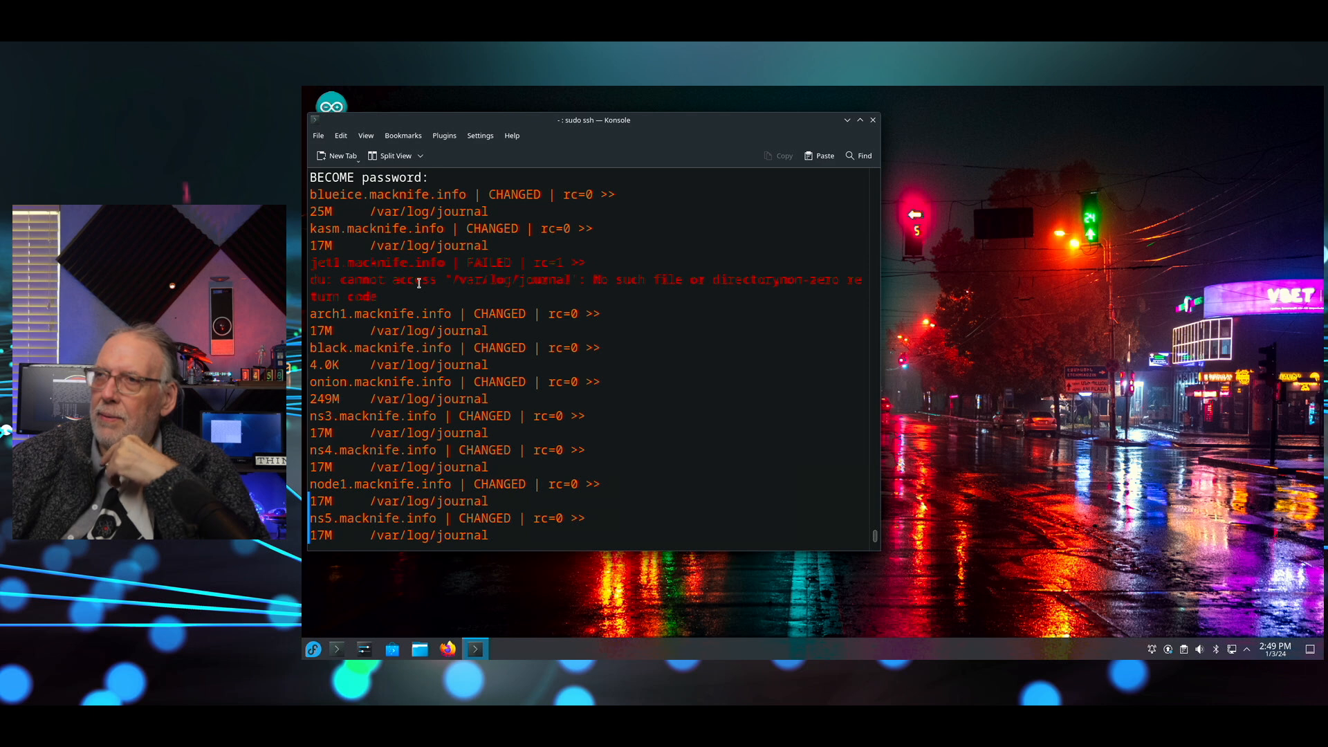
scroll(down, 3)
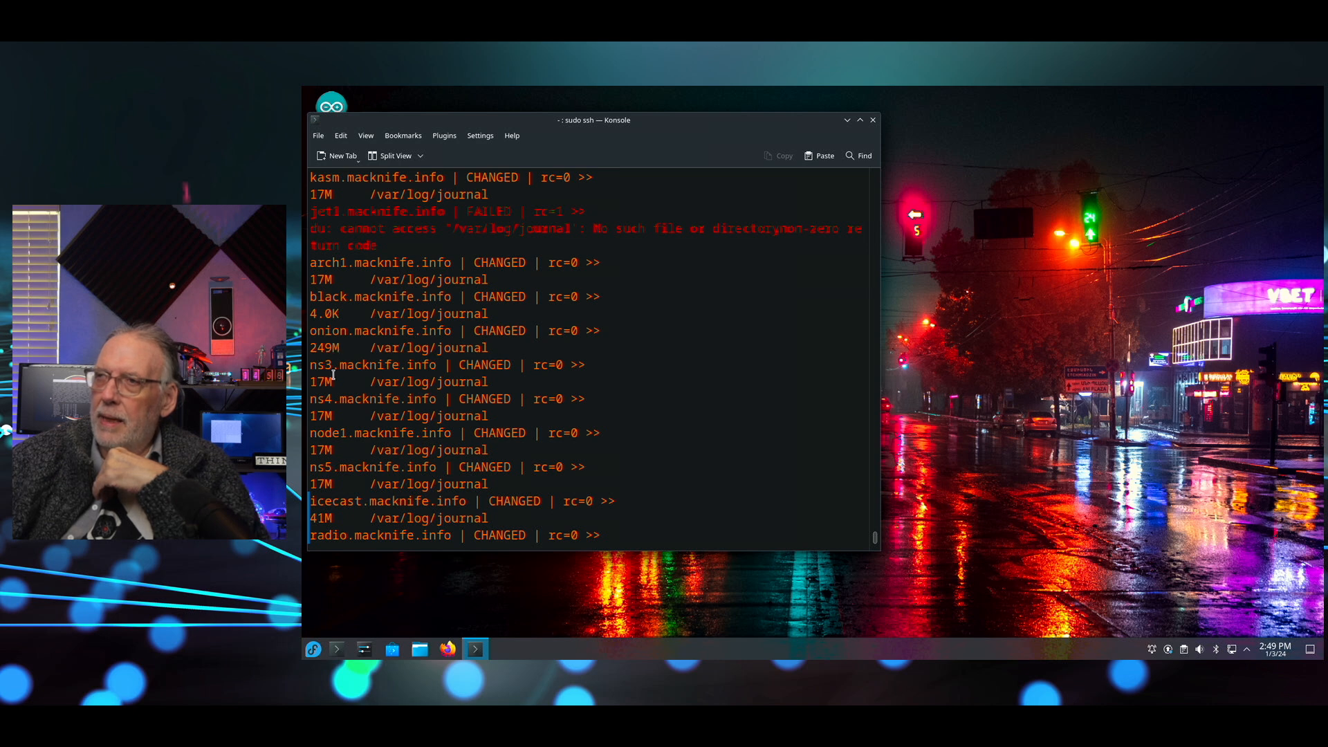
scroll(down, 3)
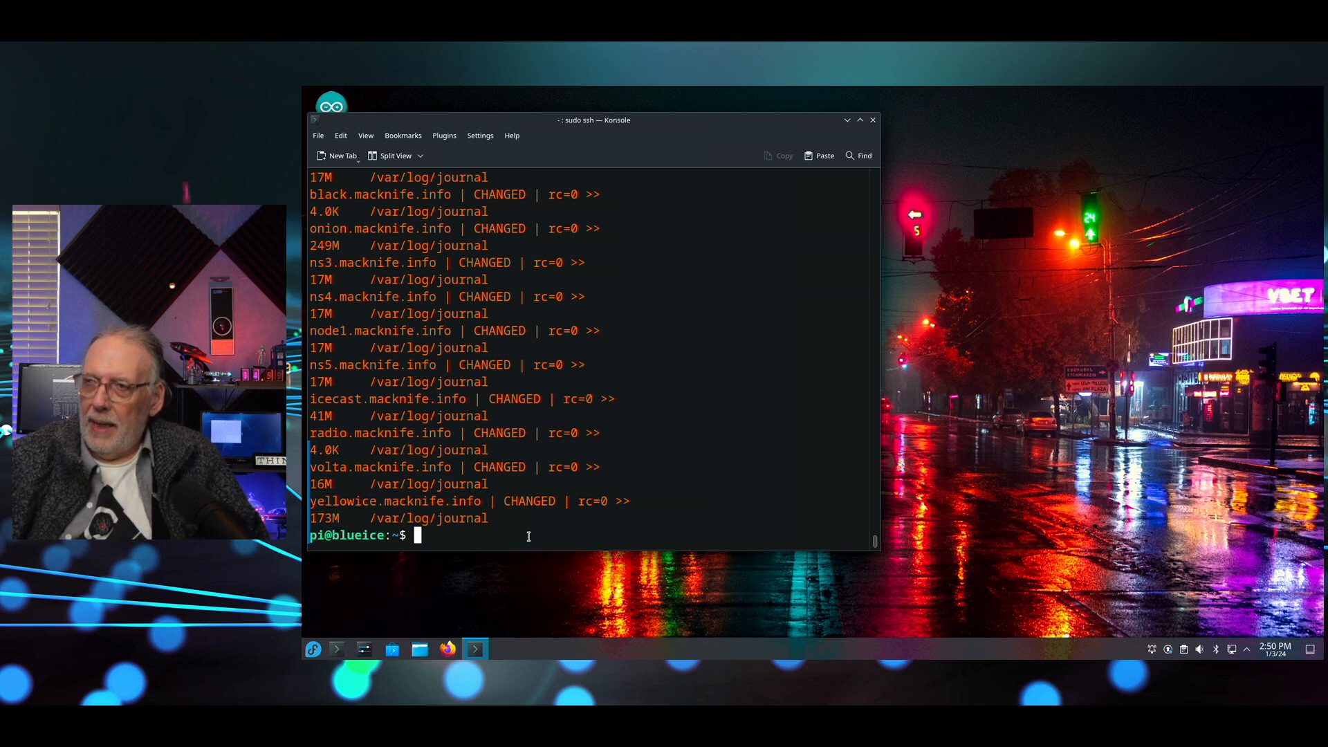
Run sudo journalctl --verify, fixing the 'verfi' typo, so user and system journals pass
text(sudo)
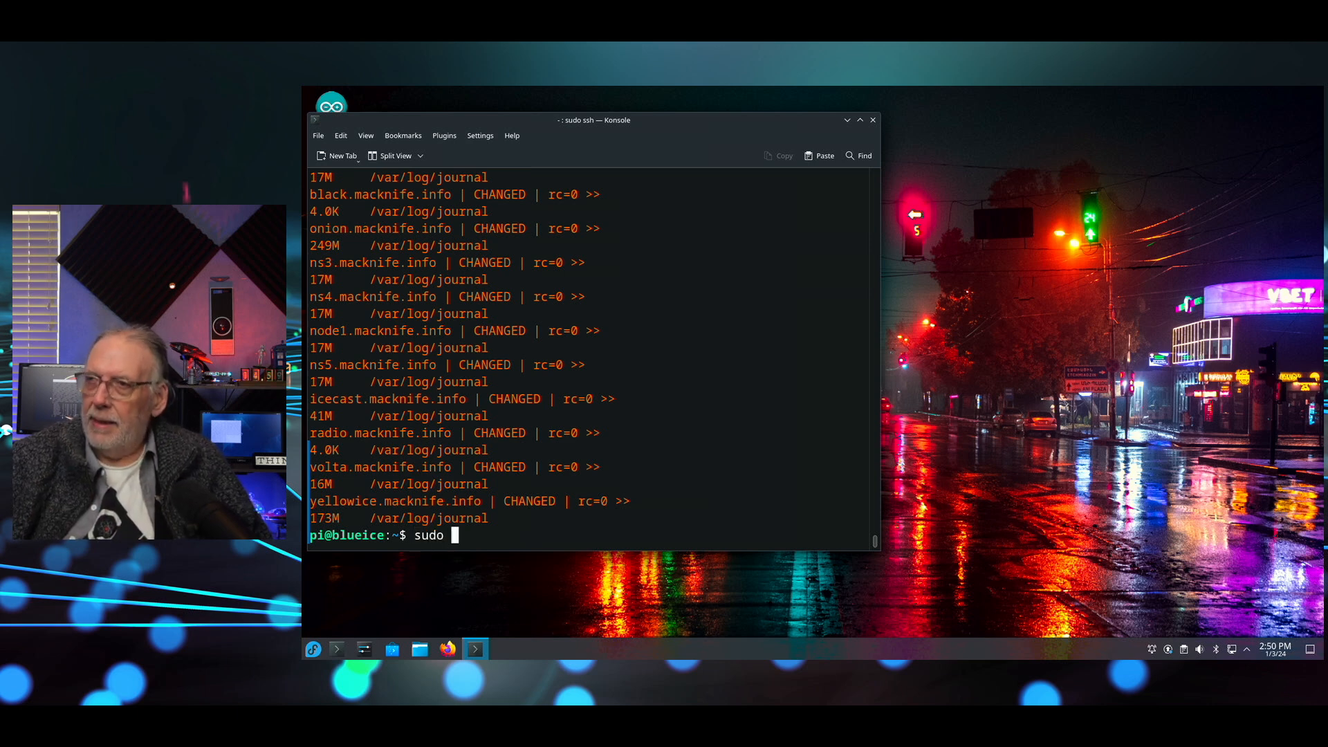
text(journalc)
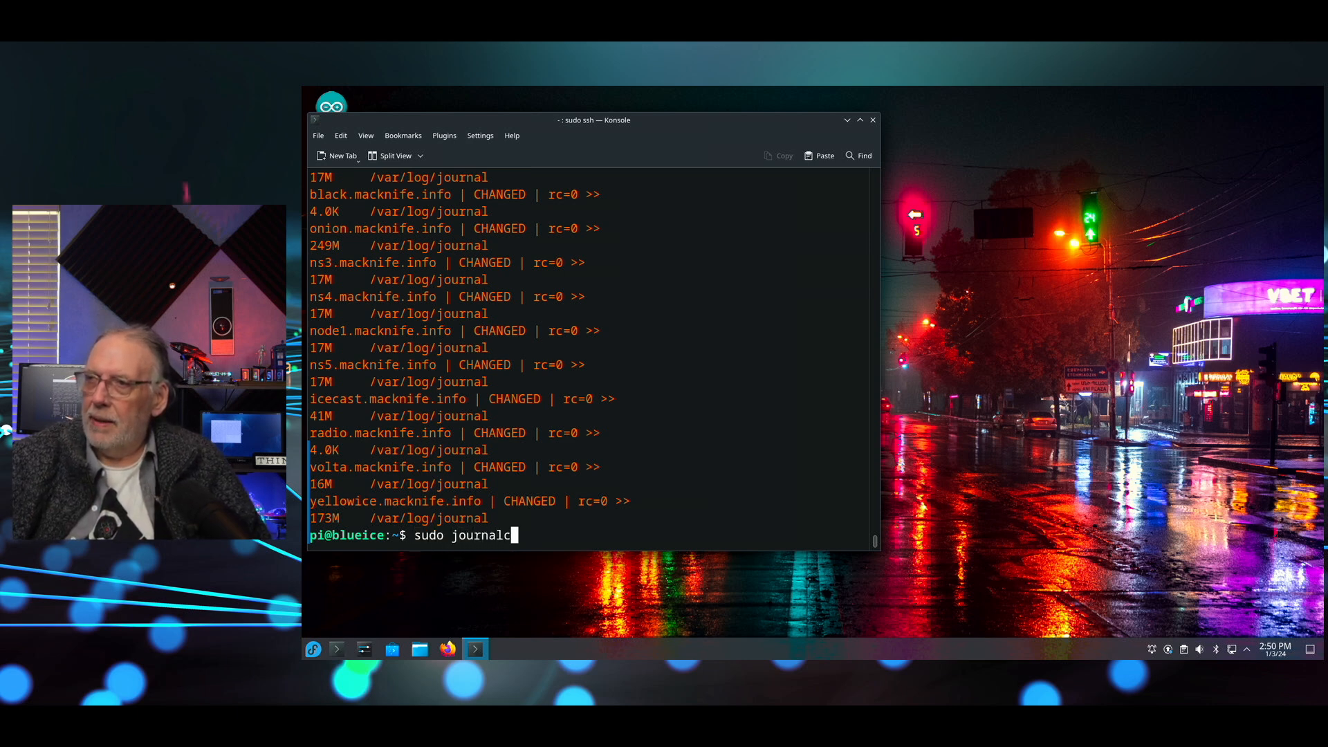
text(tl --verfi)
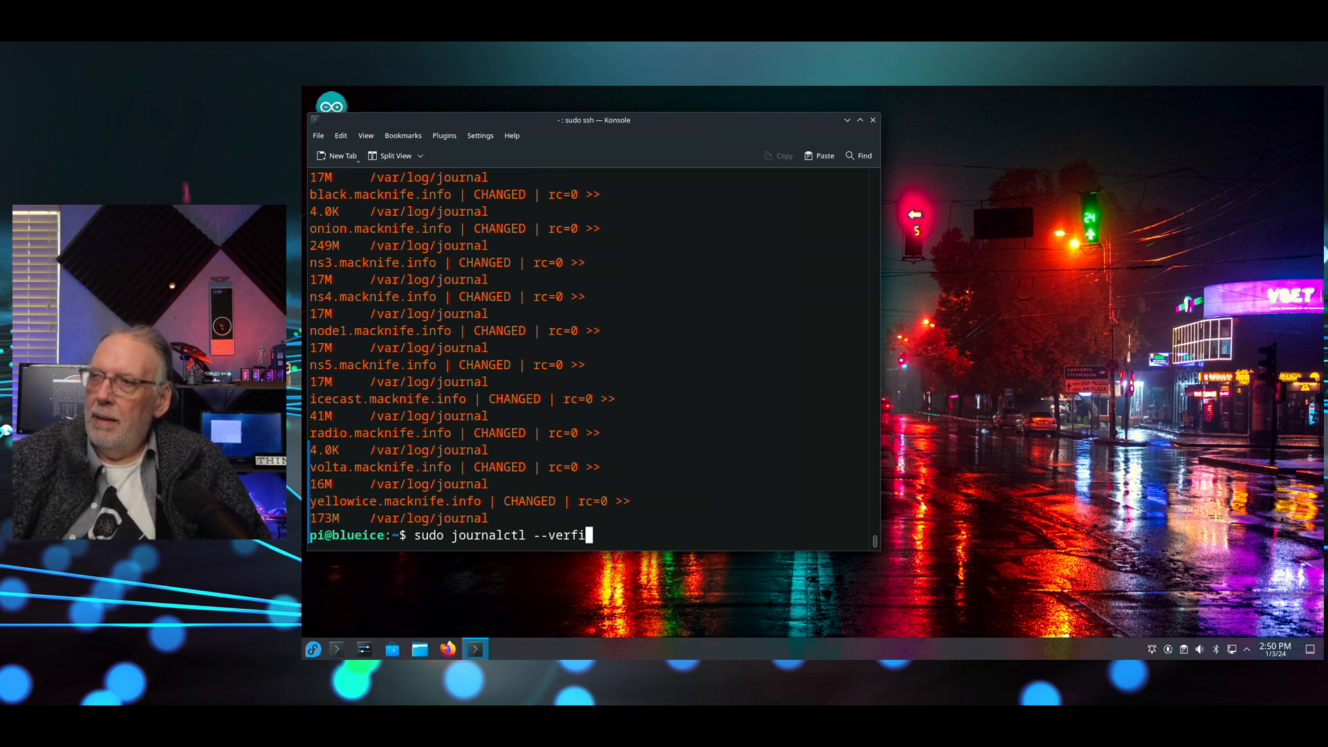
key(Backspace)
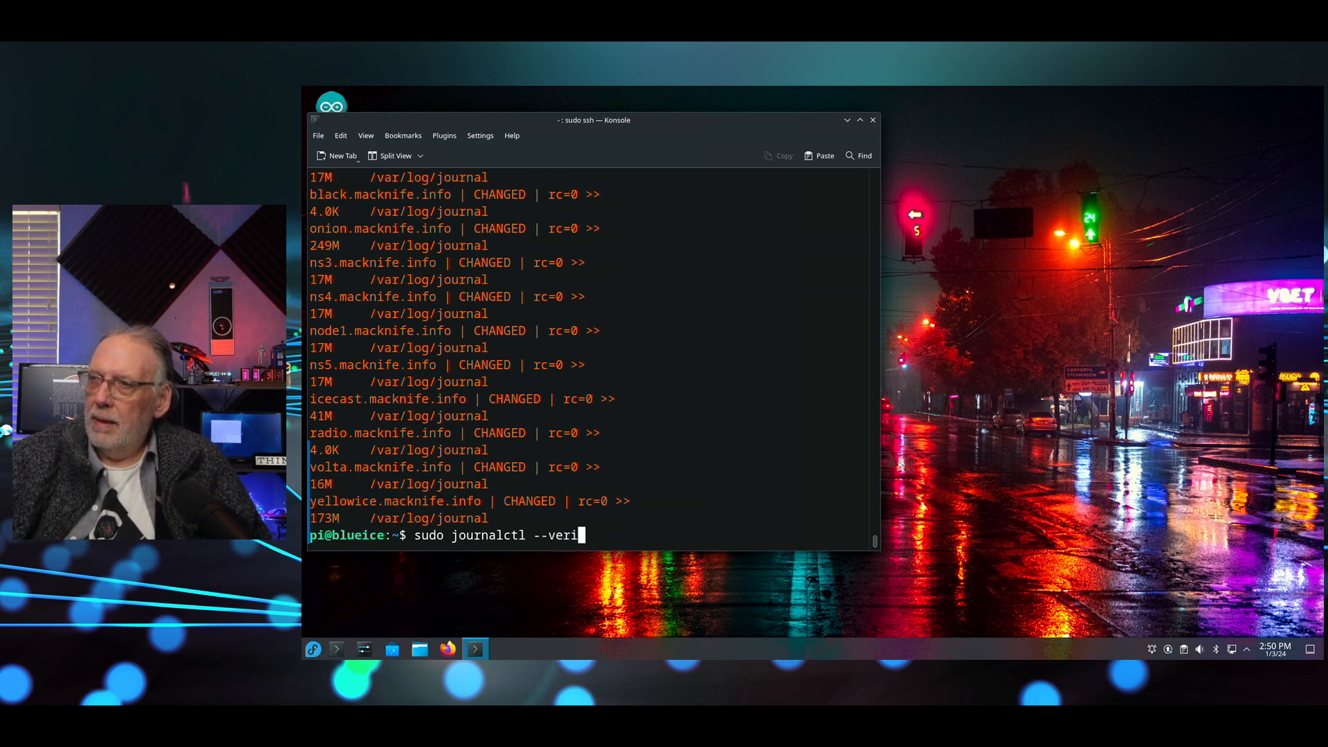
text(fy)
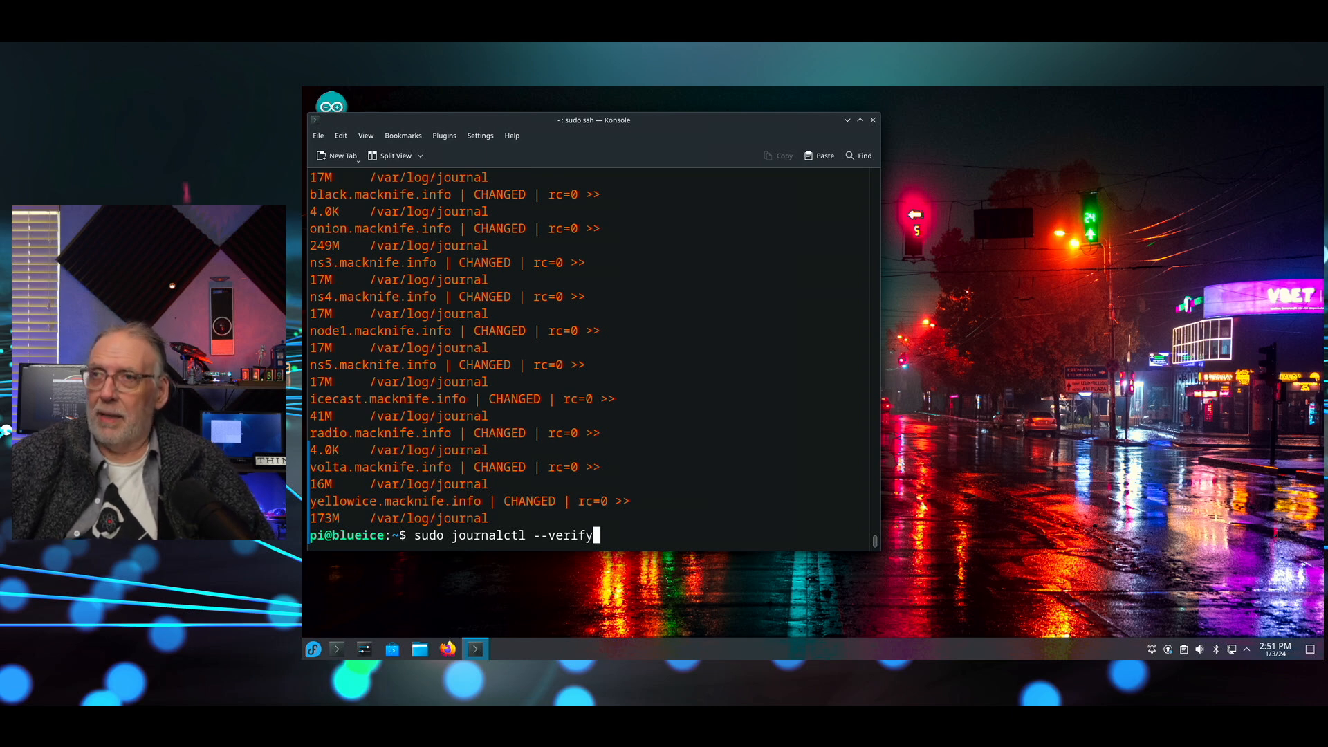
key(Return)
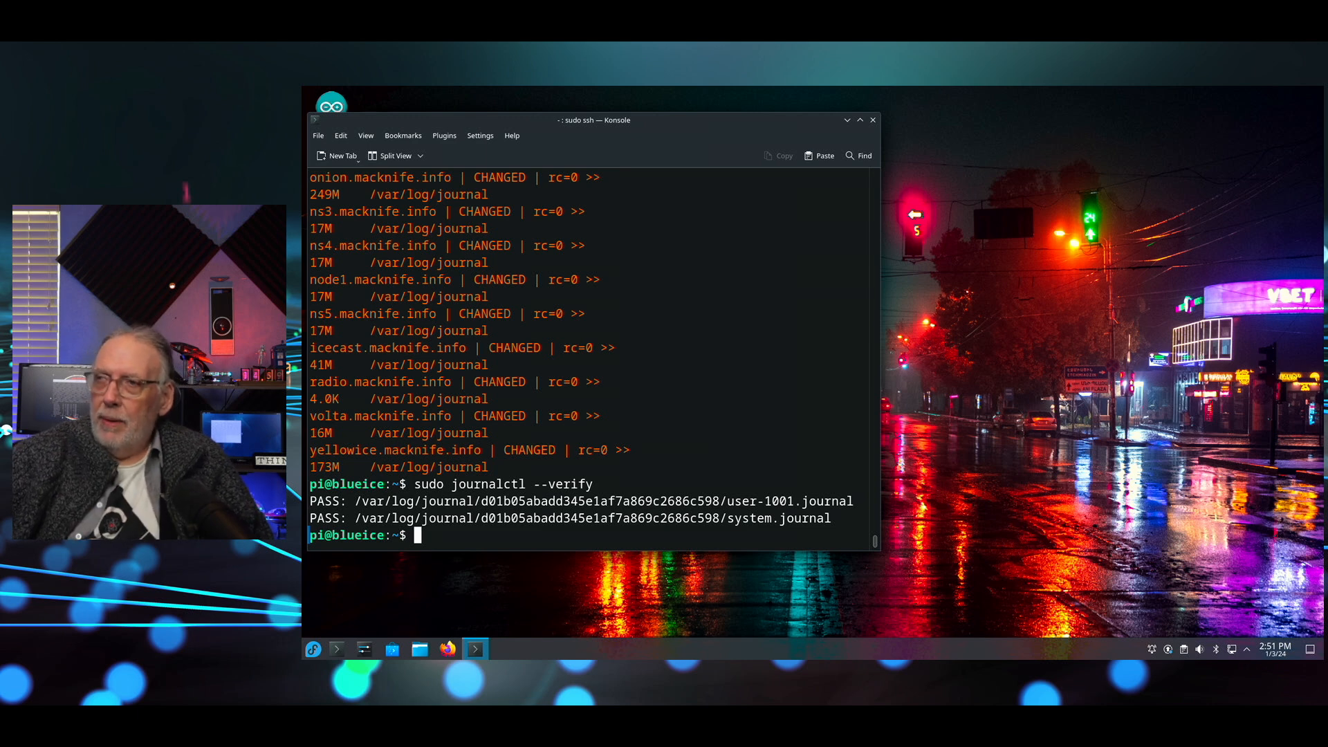
SSH into the yellowice host
text(ssh)
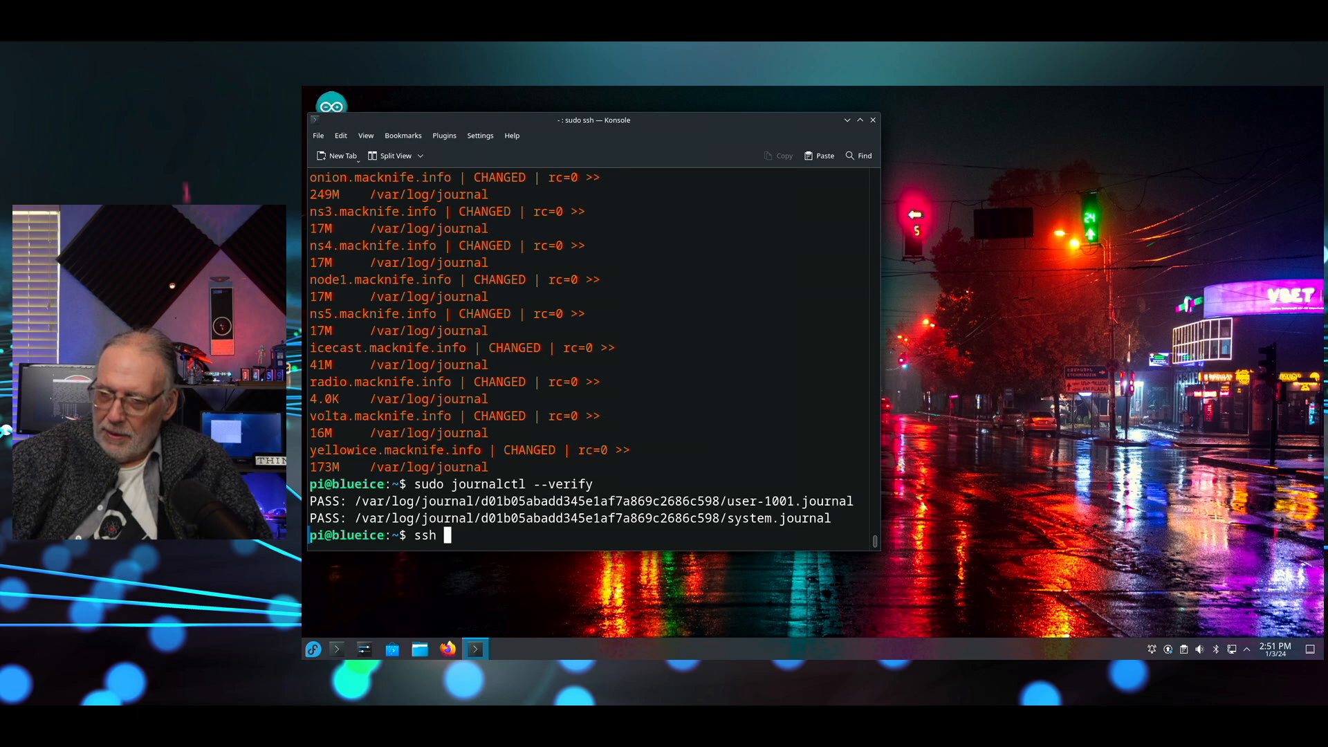
text(yello)
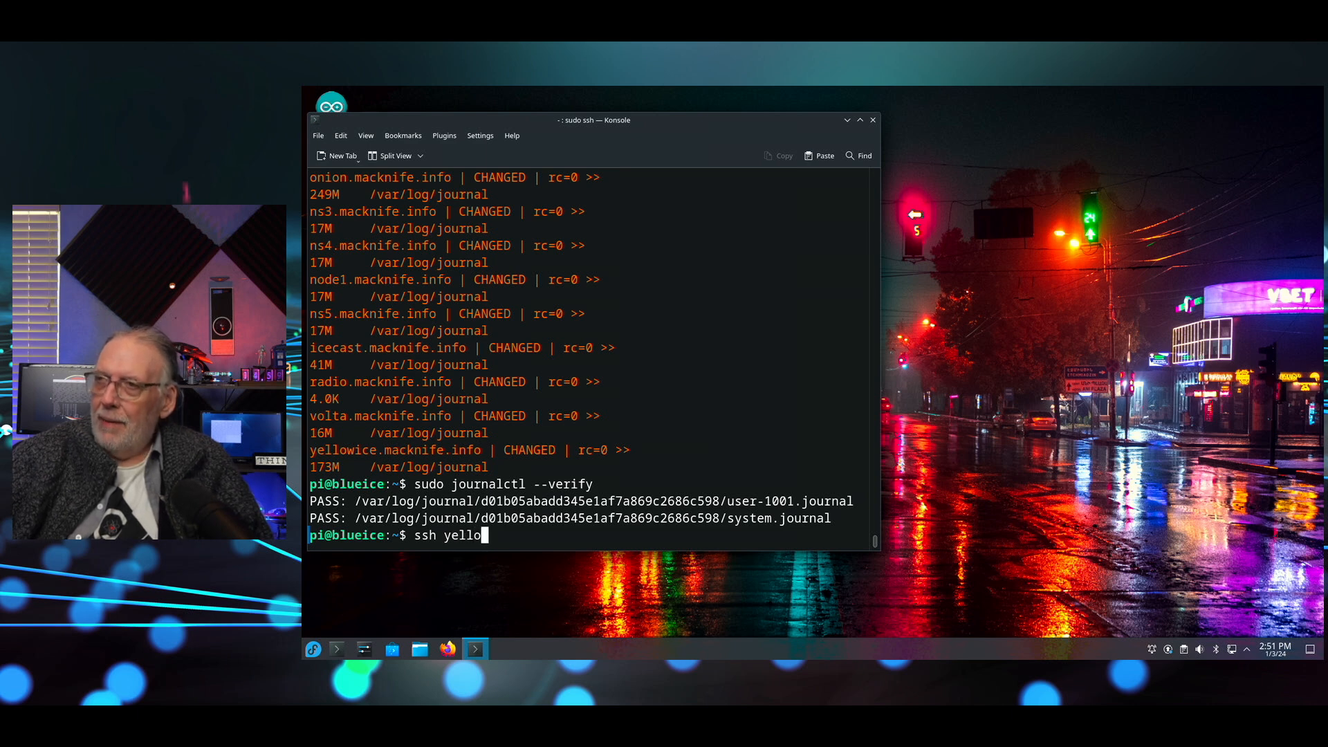
key(Return)
text(sudo)
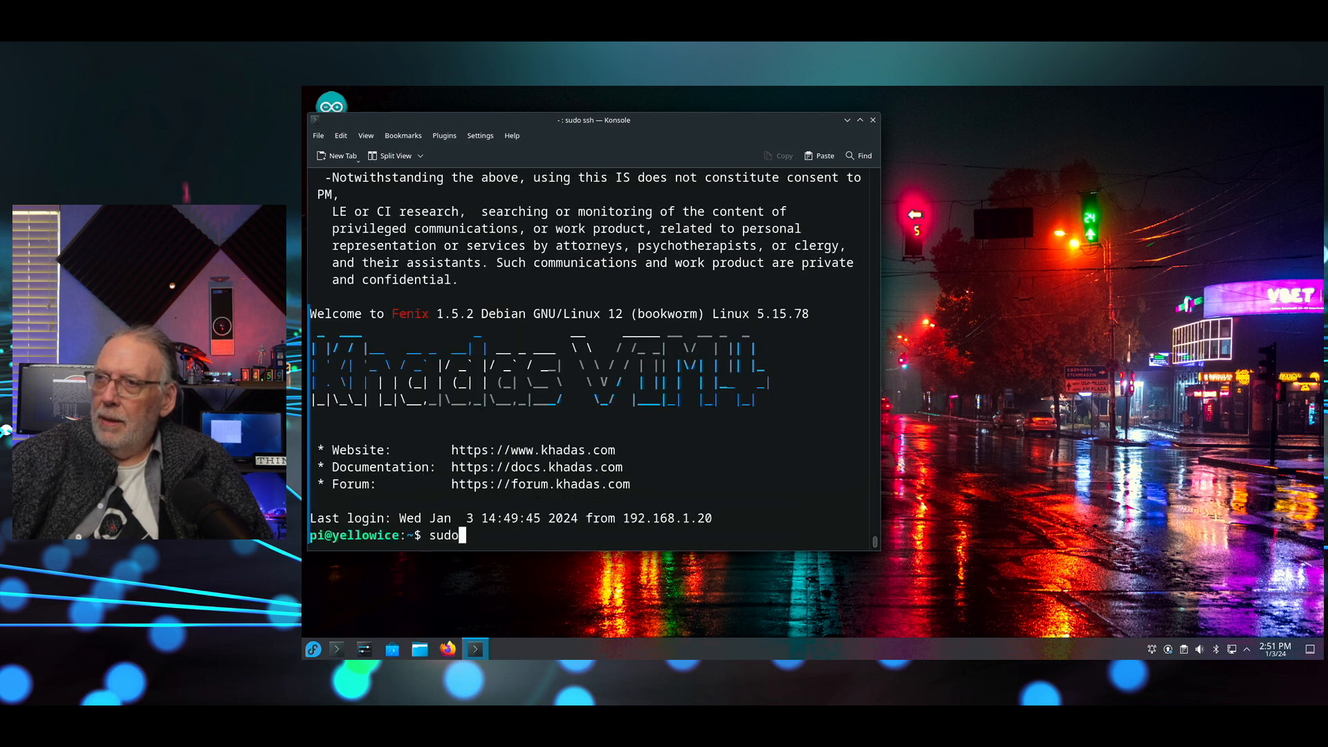
Run journalctl --verify on yellowice so every journal file reports PASS
text(journalctl)
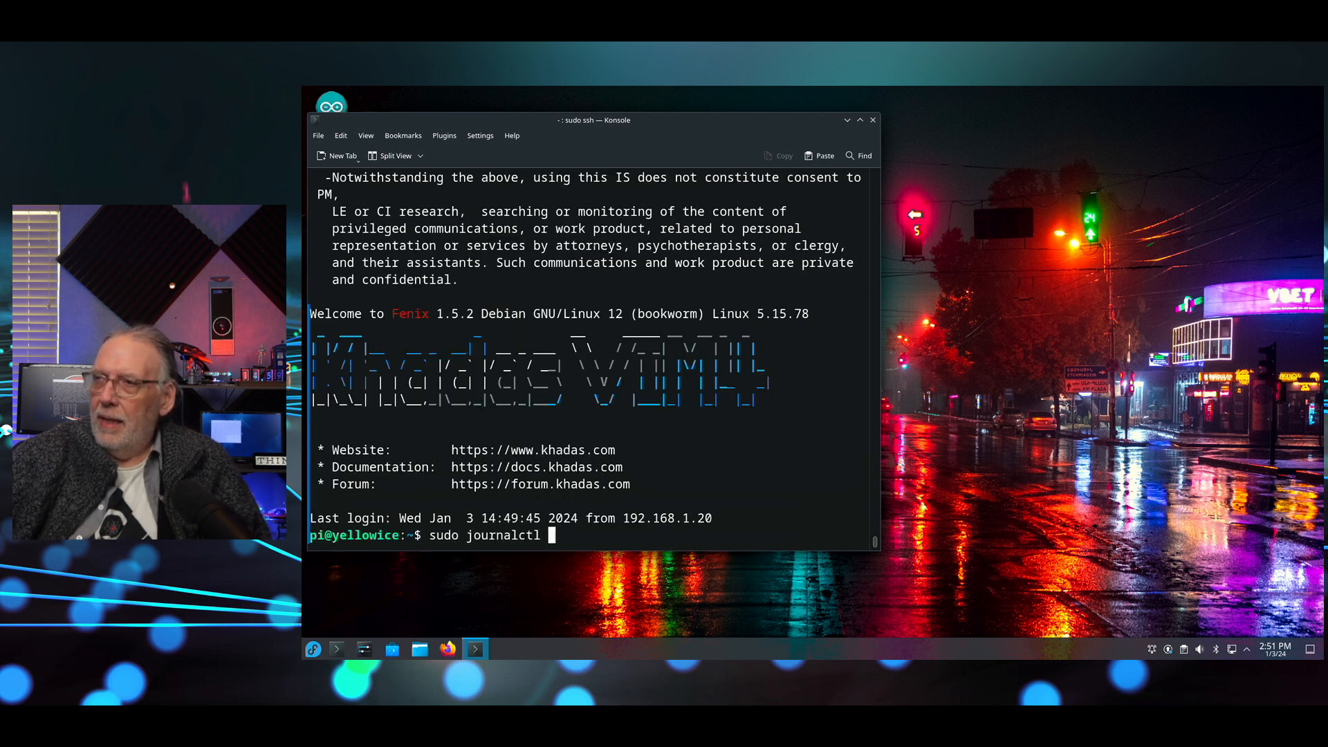
text(--verify)
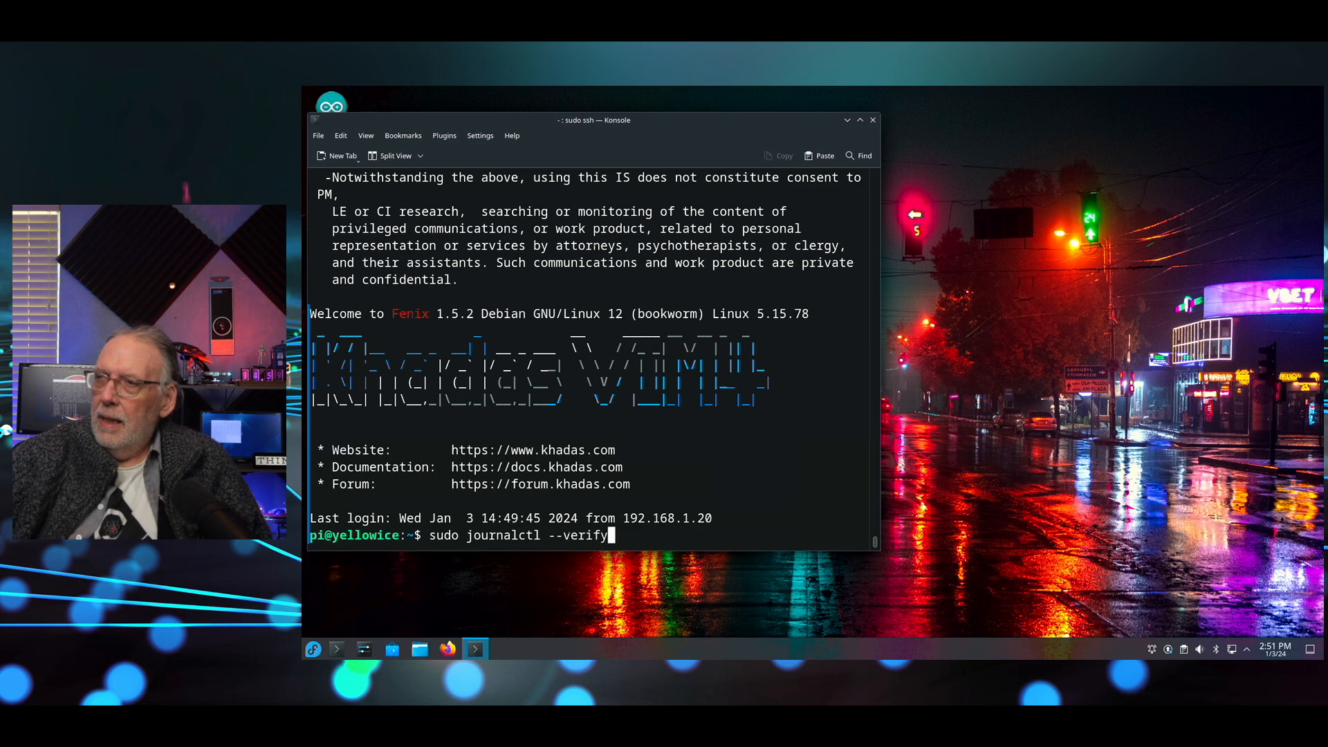
key(Return)
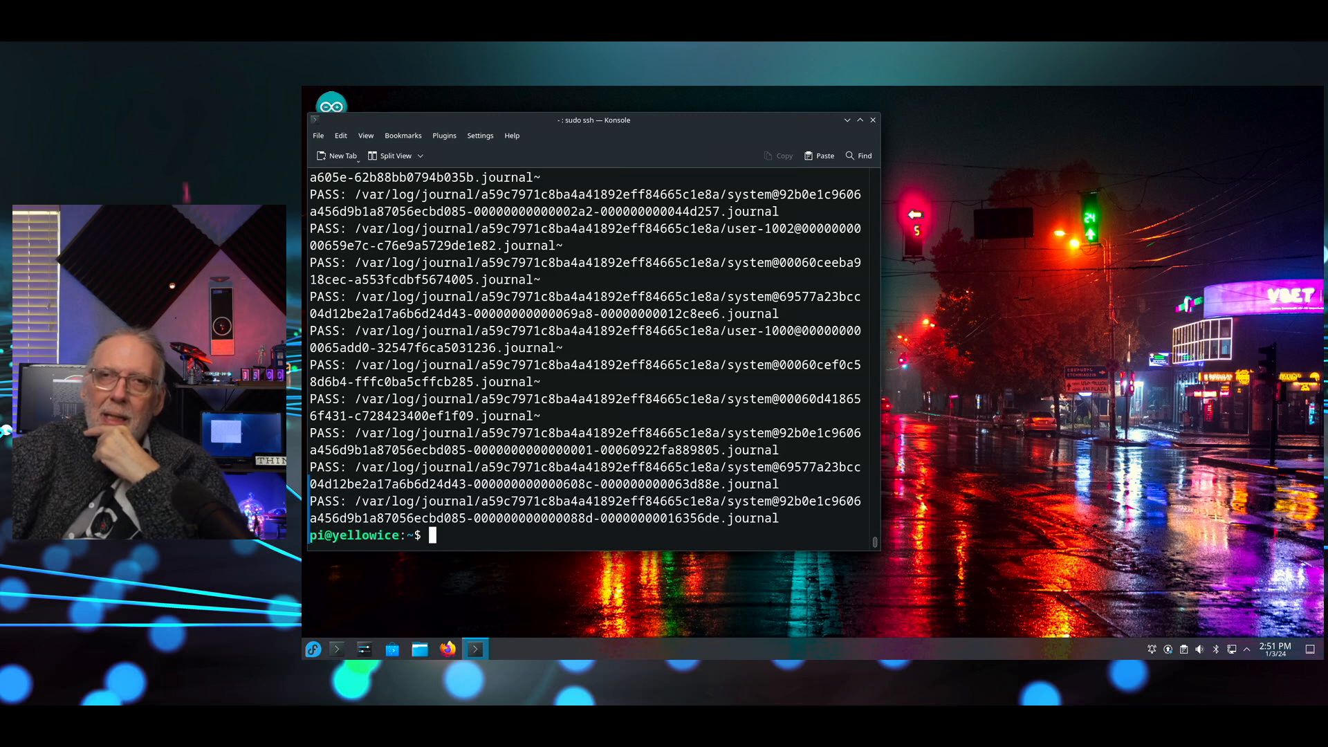
Check yellowice's disk usage with df (root 19% used) and exit to blueice
text(df -kh)
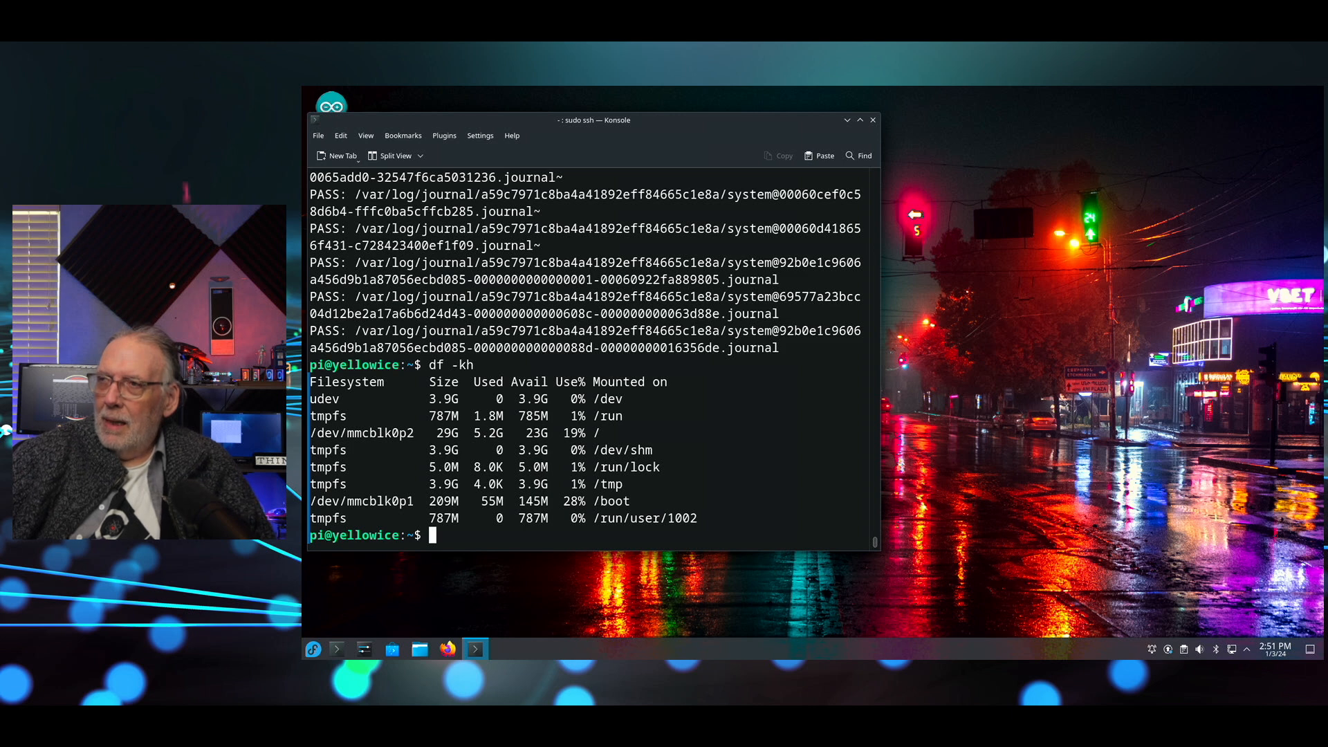
text(cd /)
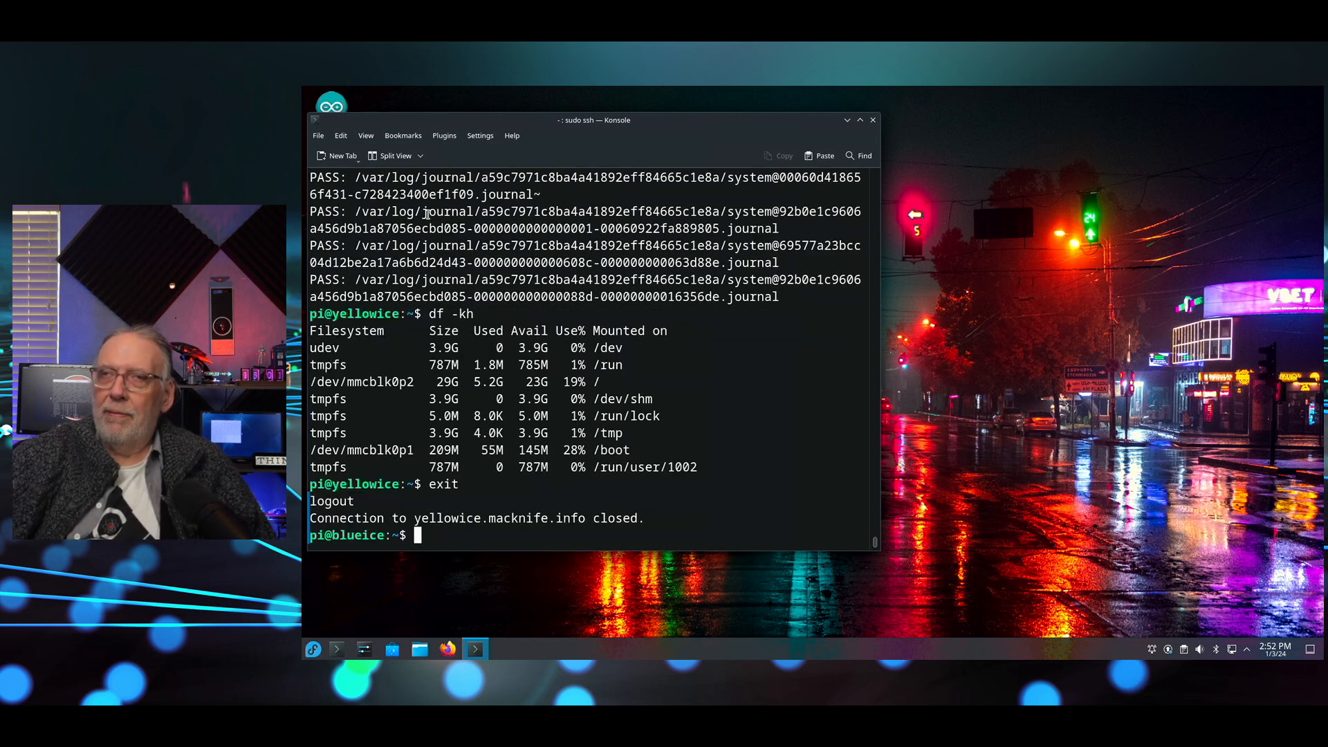
text(cat)
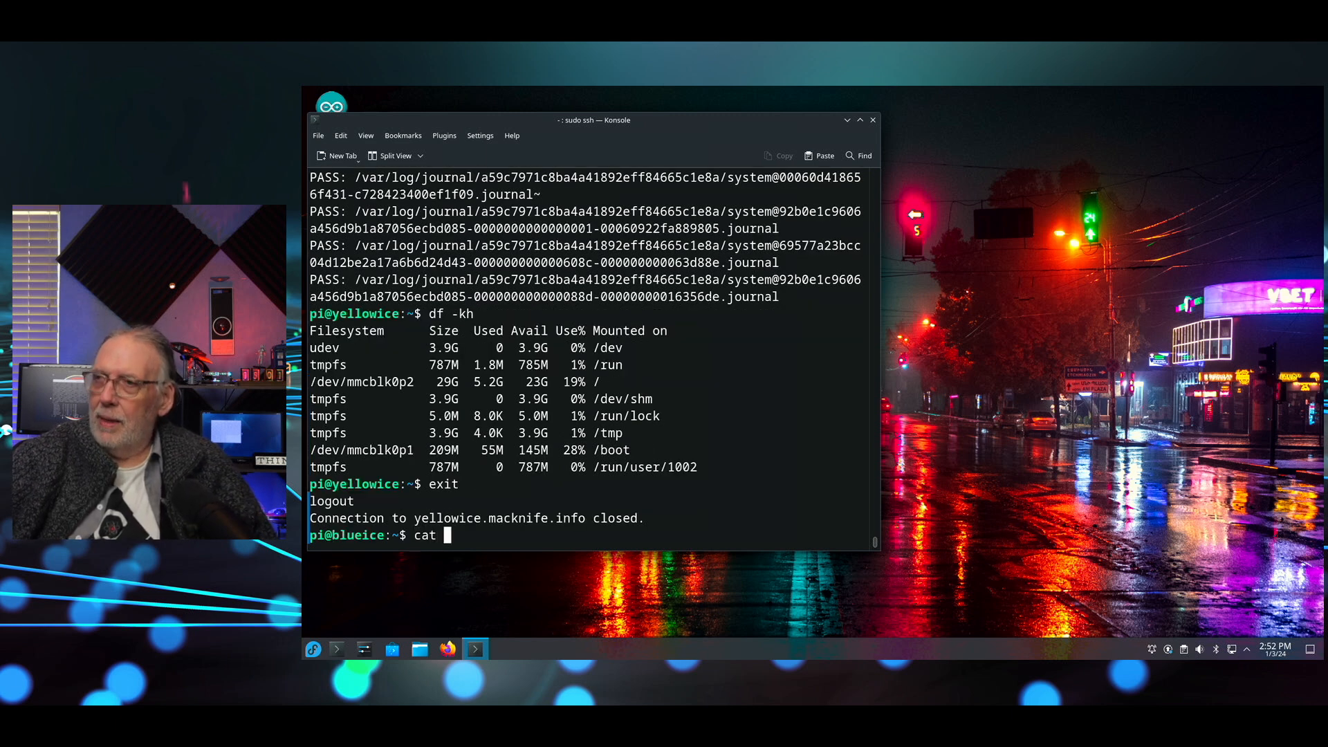
Show clean_journal.sh, then the journalctl manual at its --vacuum-size/--vacuum-time options
text(clean_)
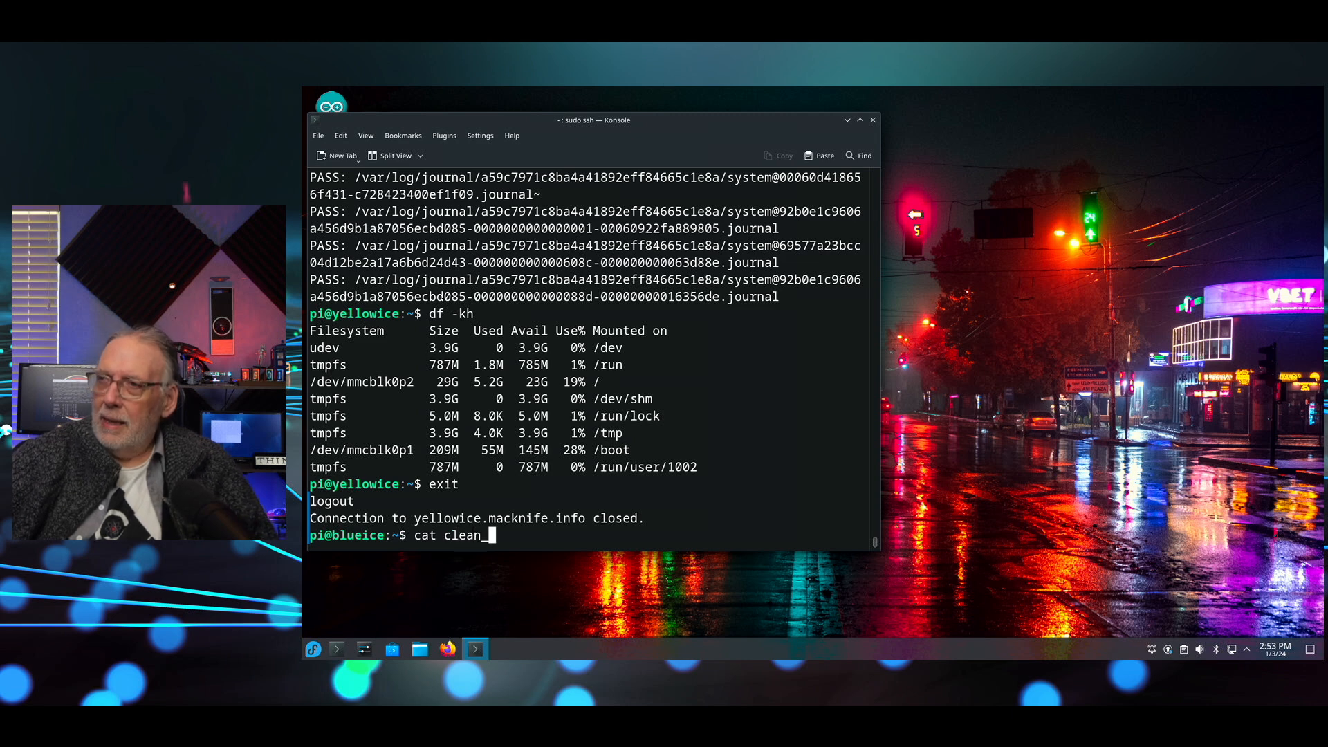
text(journal.sh)
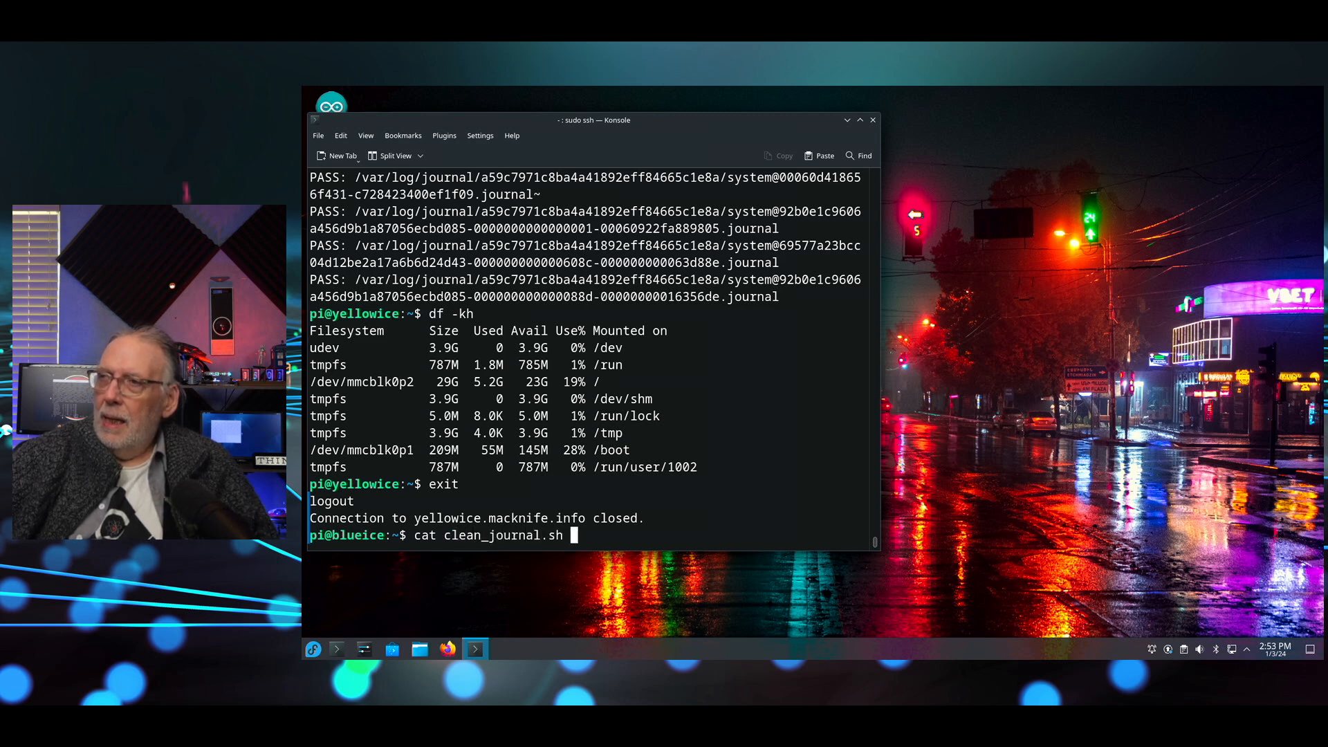
key(Return)
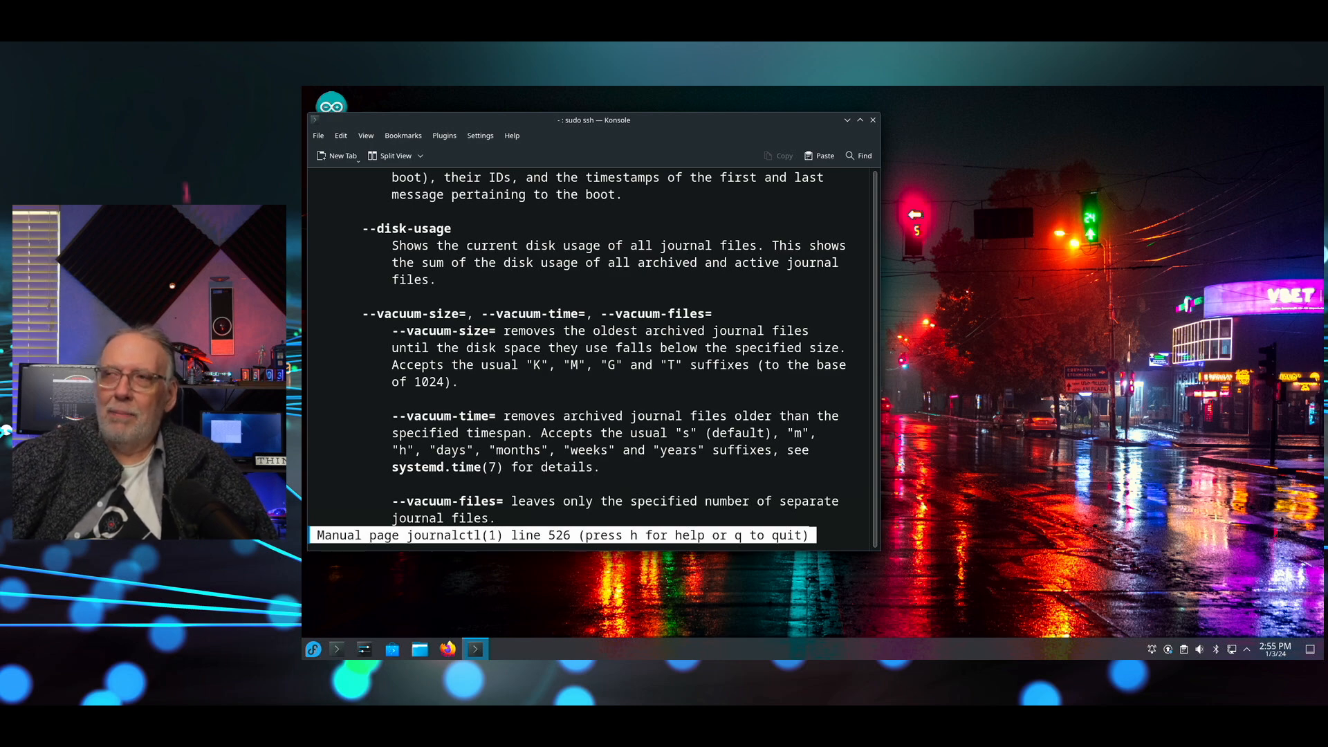
Run ./clean_journal.sh with the become password, freeing 168.4M of archived journals
key(q)
text(./)
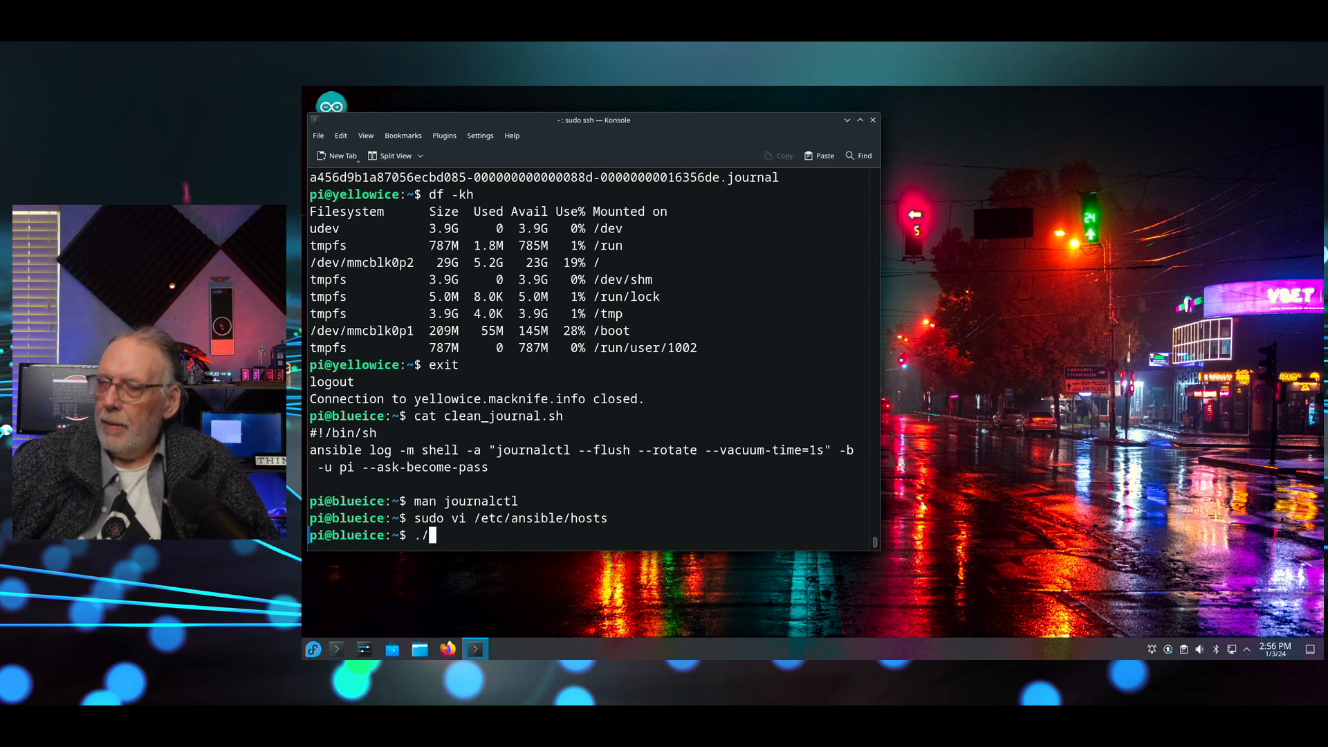
text(clea)
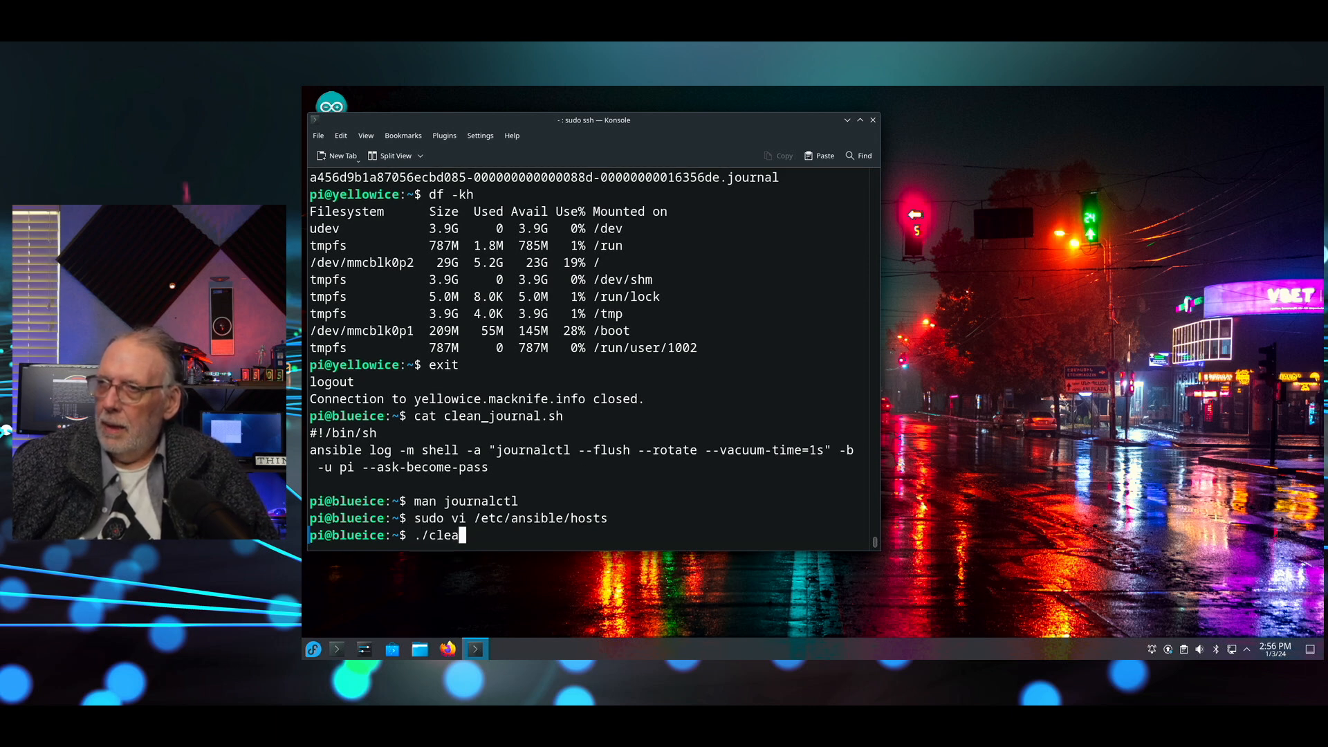
text(n)
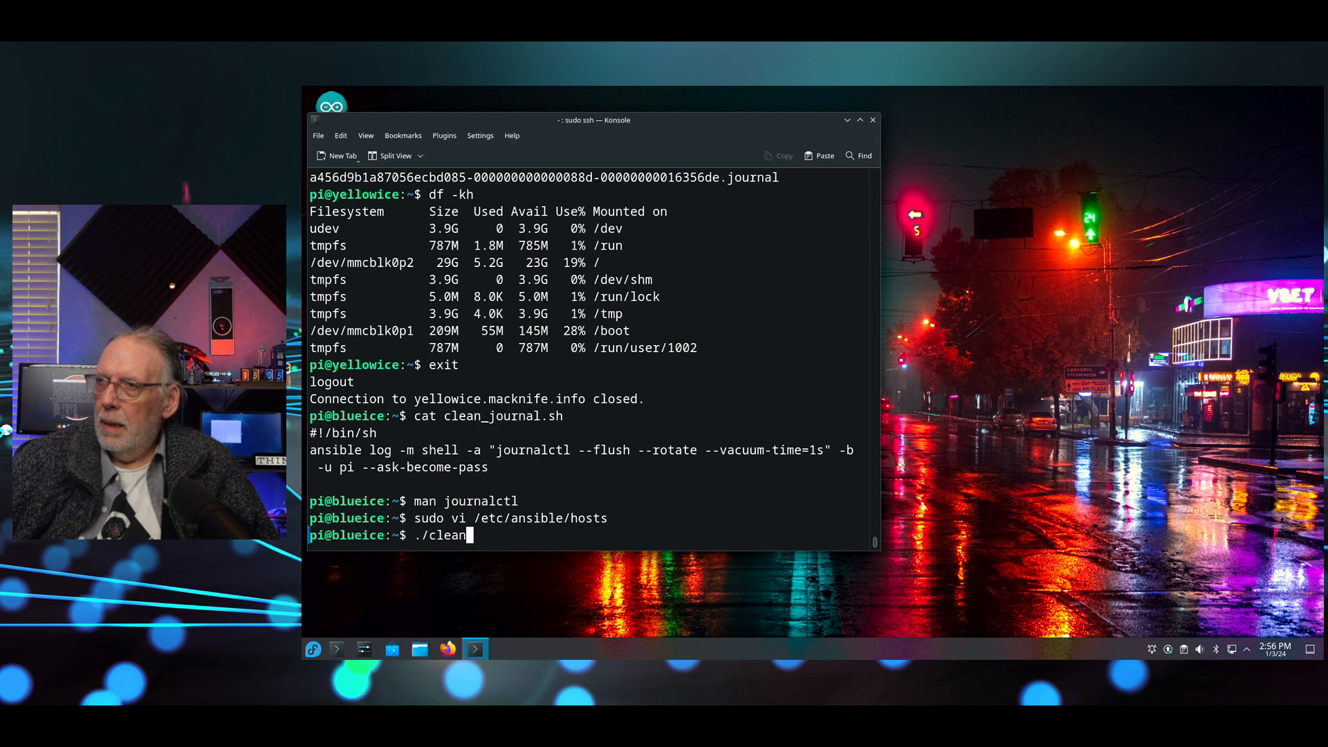
text(_journal.sh)
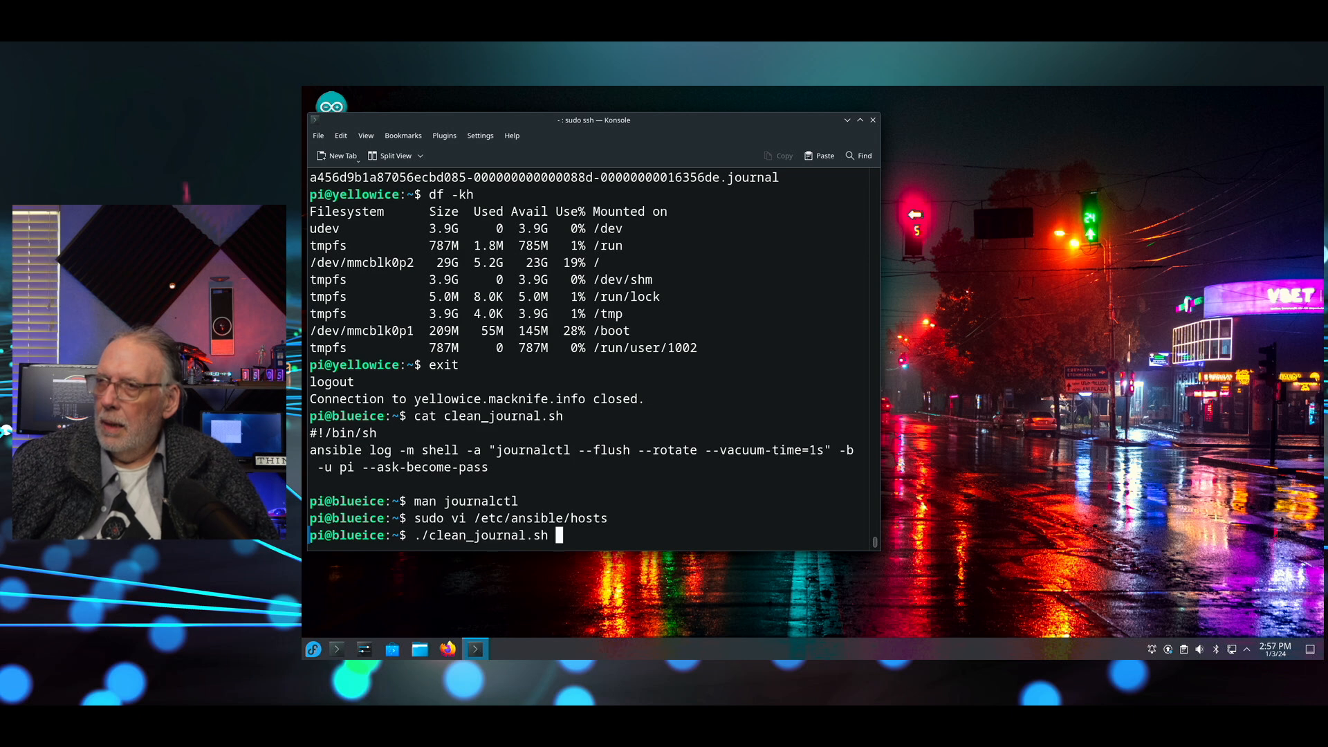
key(Return)
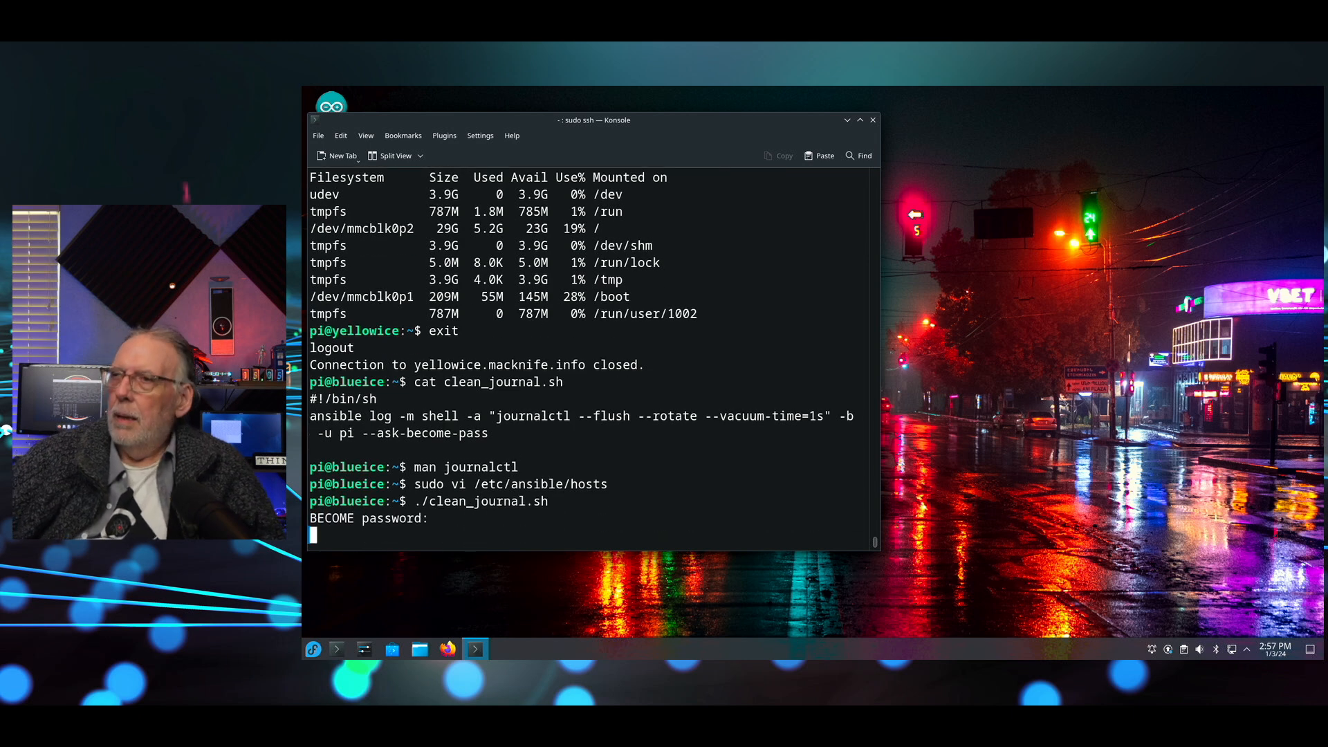
key(Return)
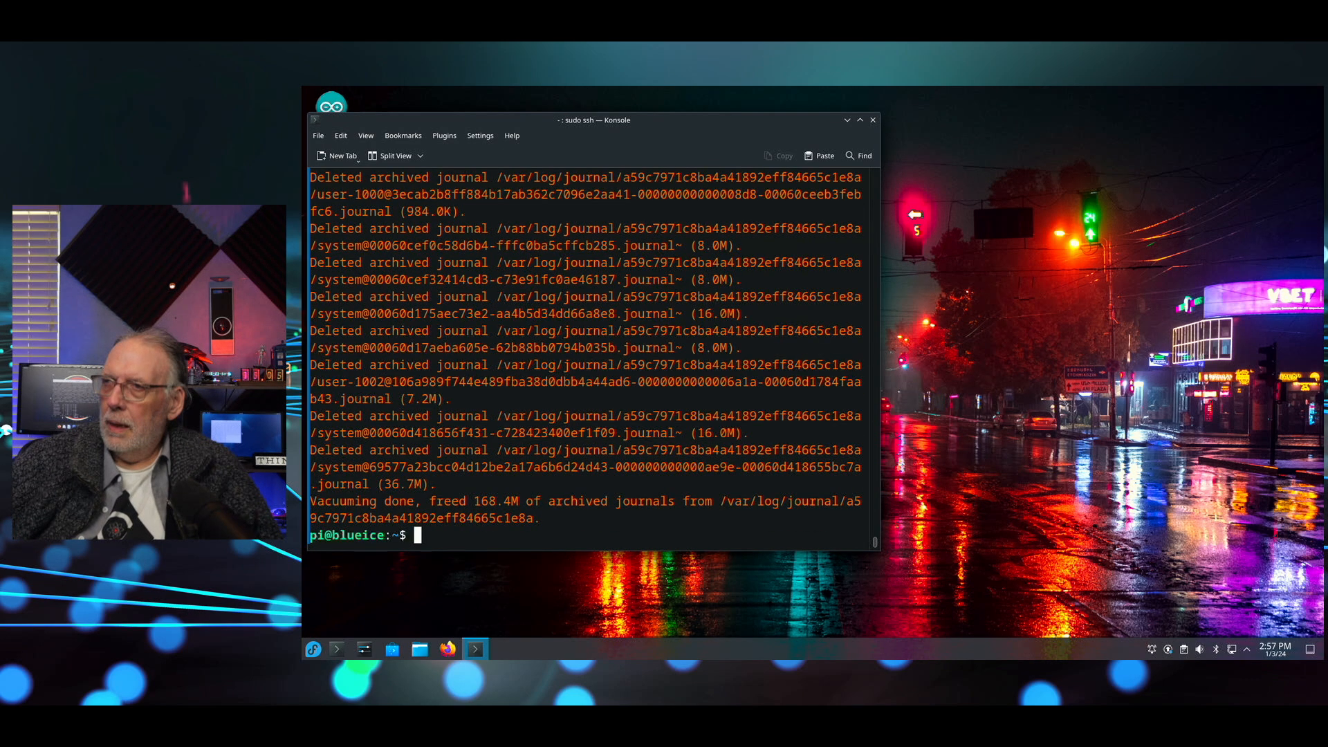
text(sudo journalctl --verify)
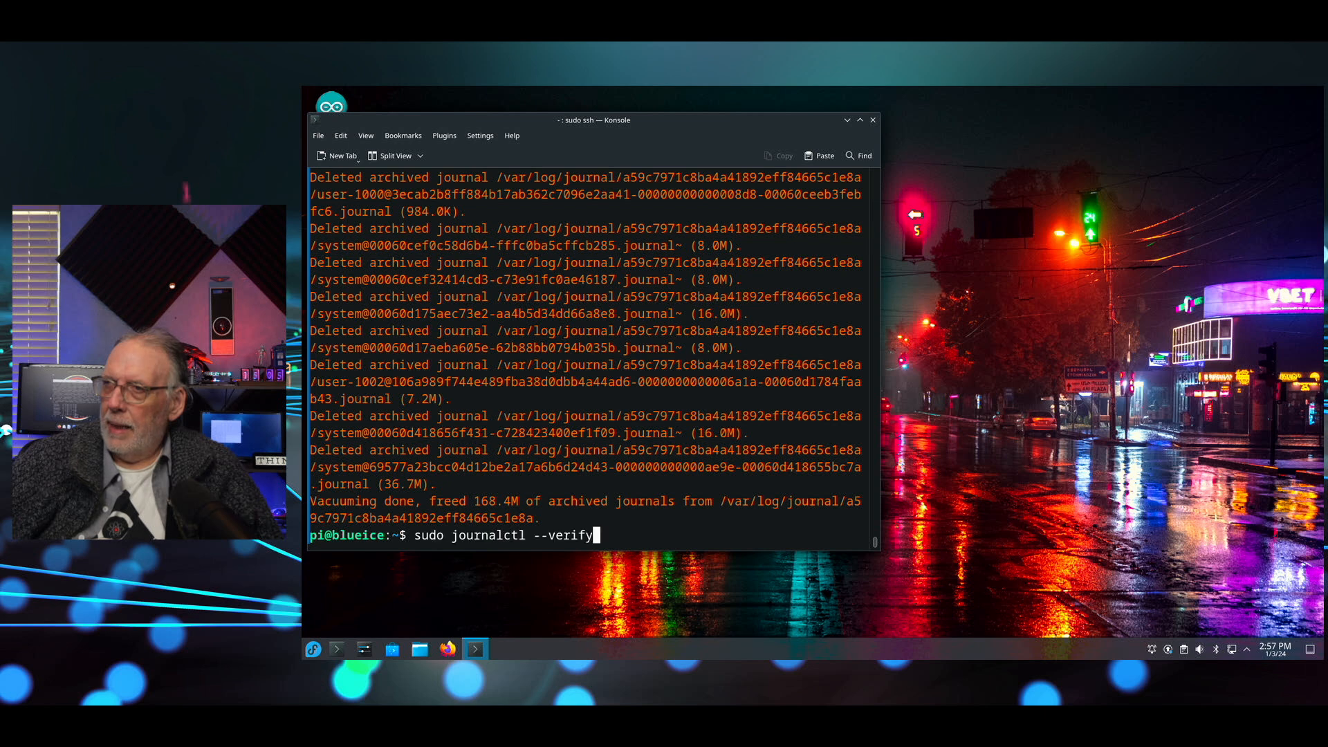
text(./check_journal.sh)
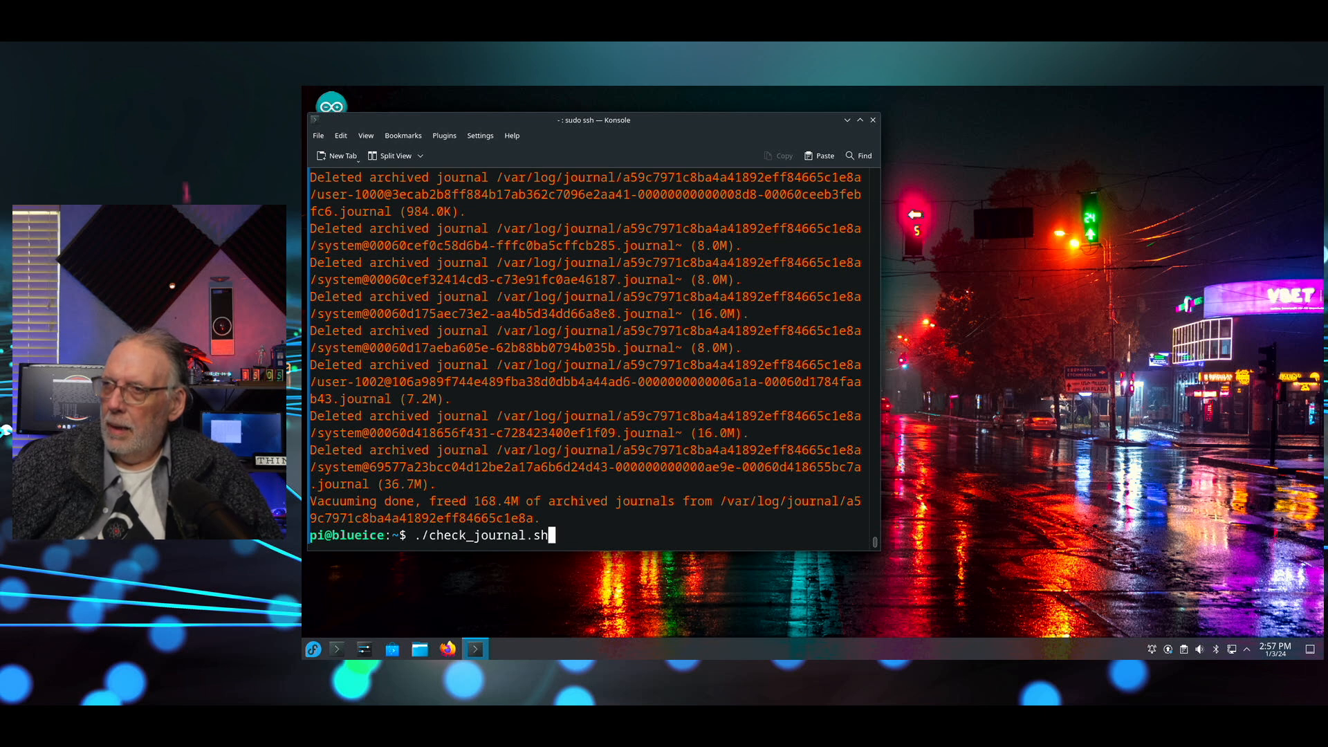
Rerun check_journal.sh and scroll the output: mostly 17M per host, jet1 failing
key(Return)
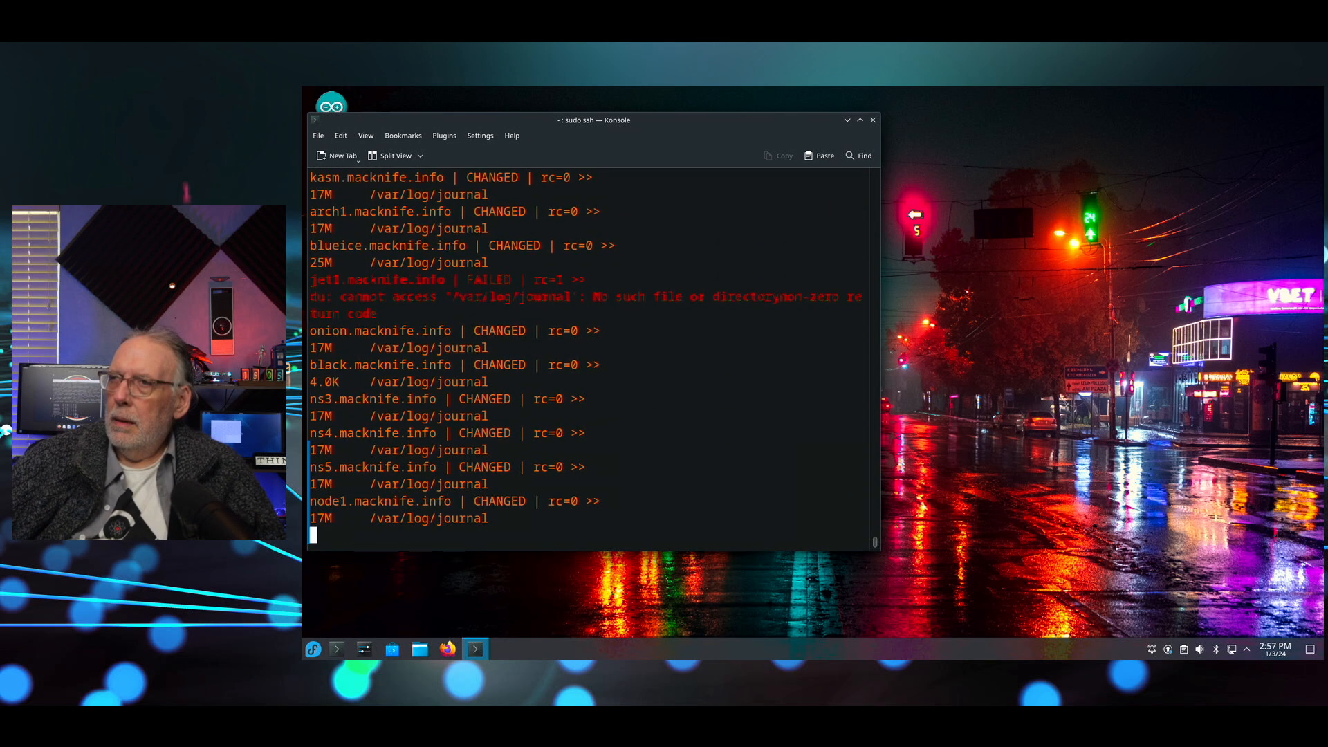
scroll(down, 3)
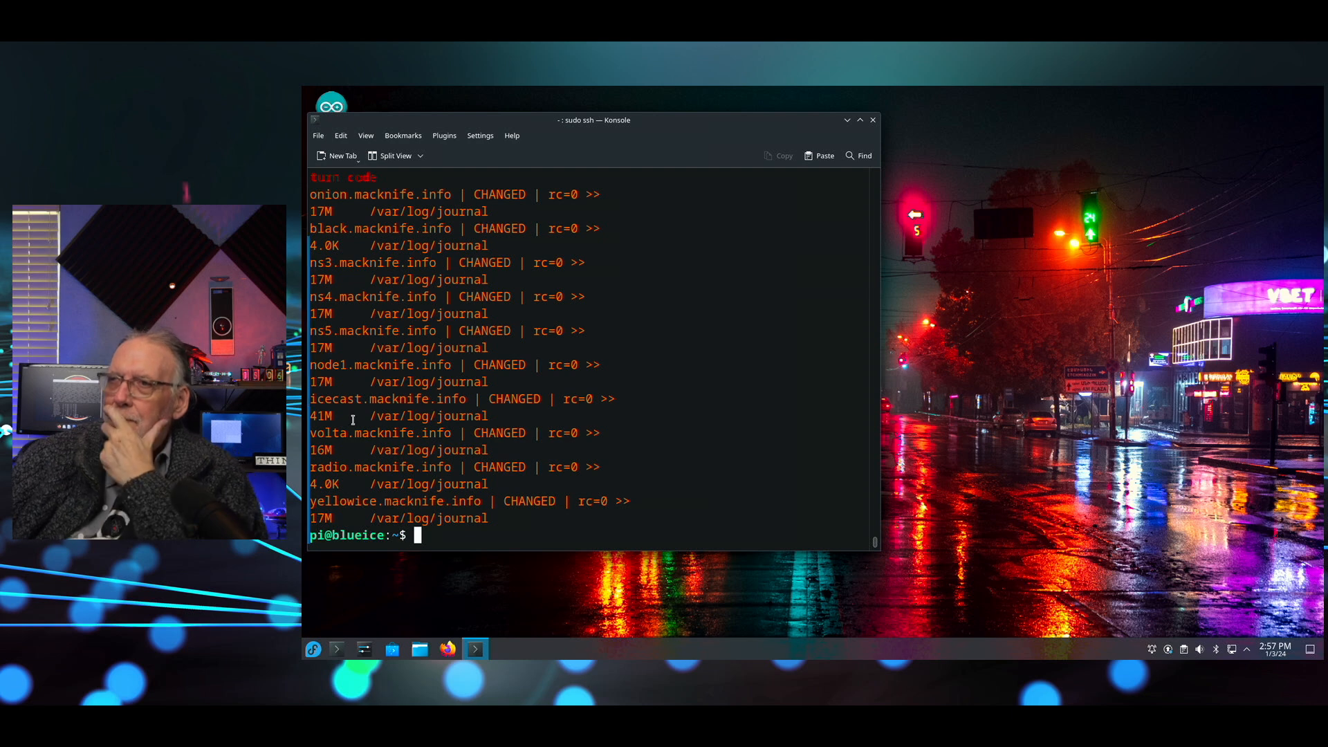
mouse_move(318, 566)
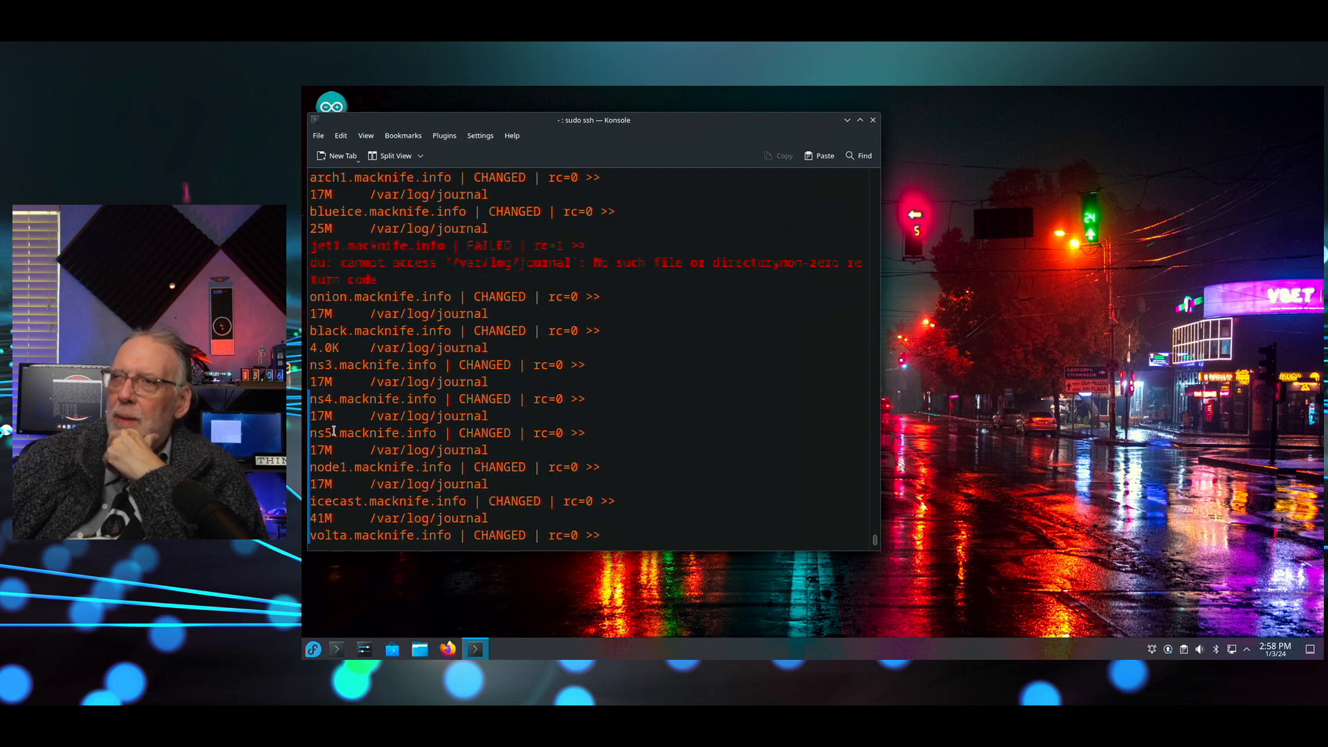
scroll(down, 3)
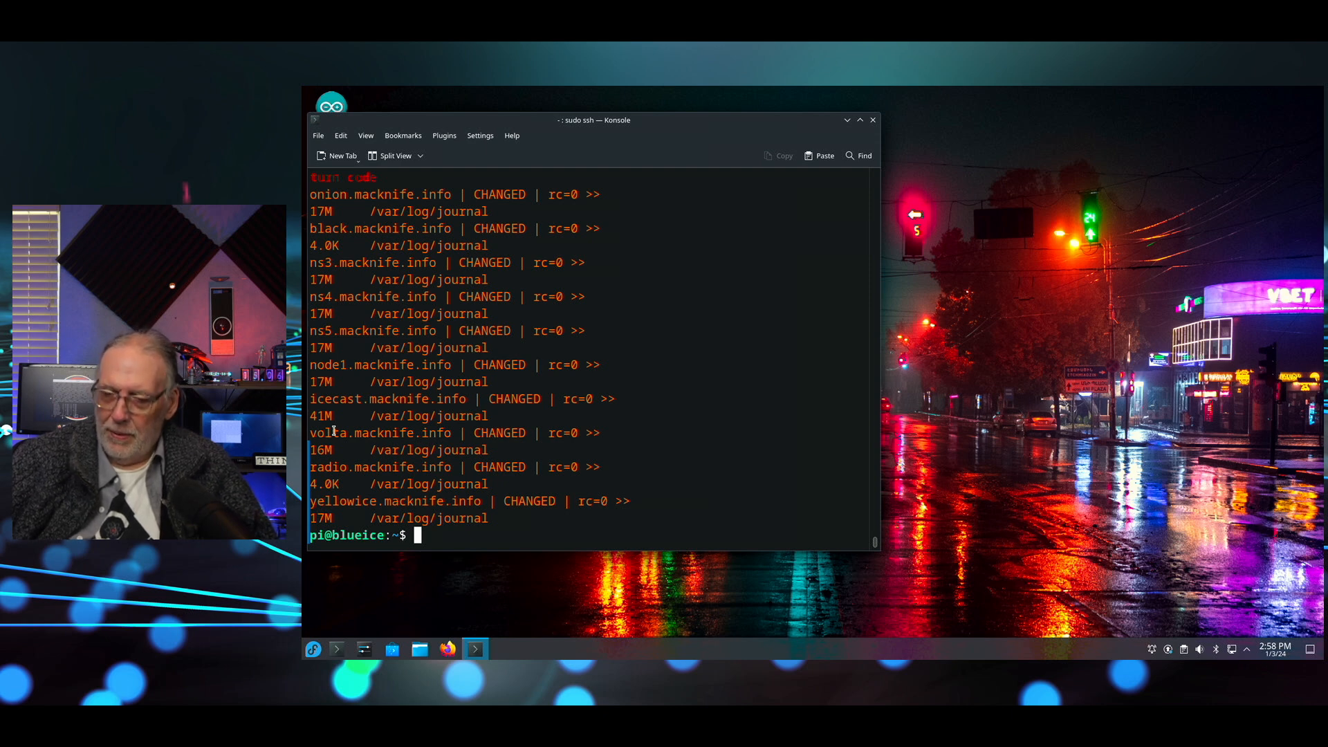
Run an ad-hoc Ansible shell 'journalctl --verify' on all hosts as pi with become password
text(ansible)
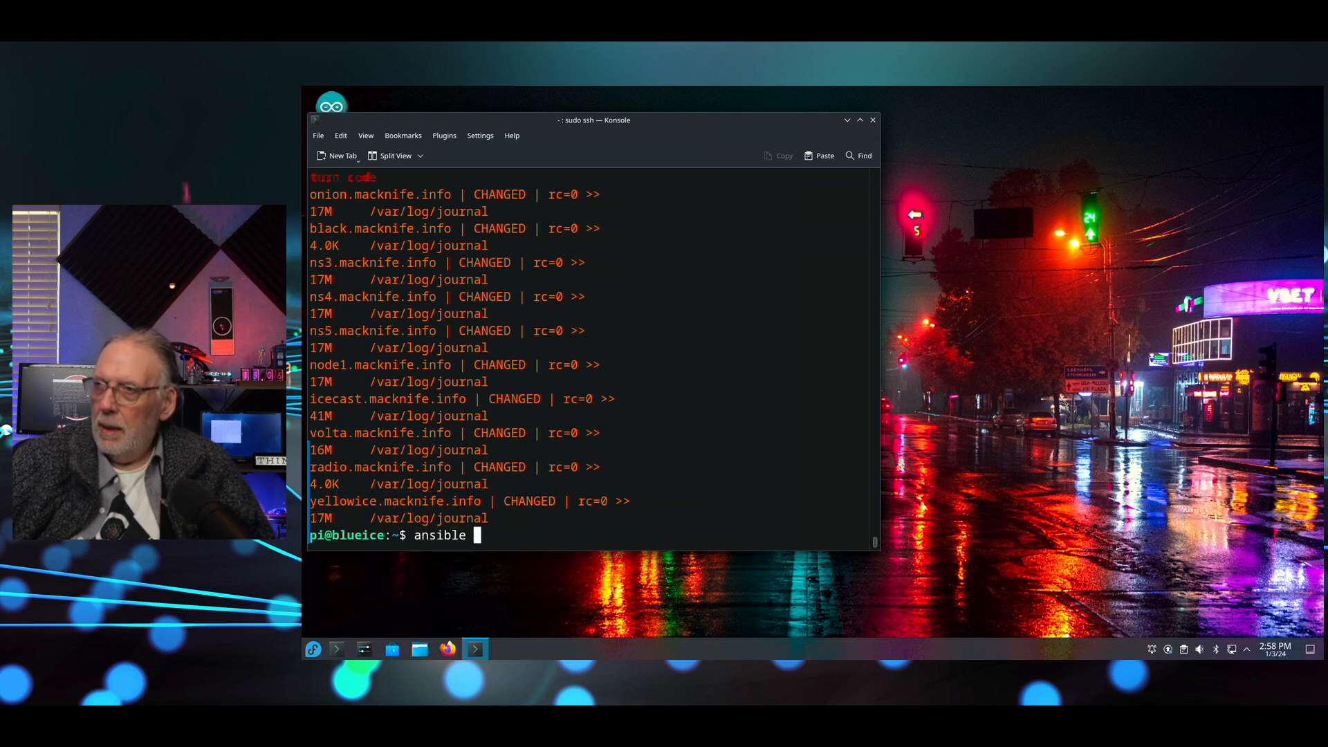
text(log -m)
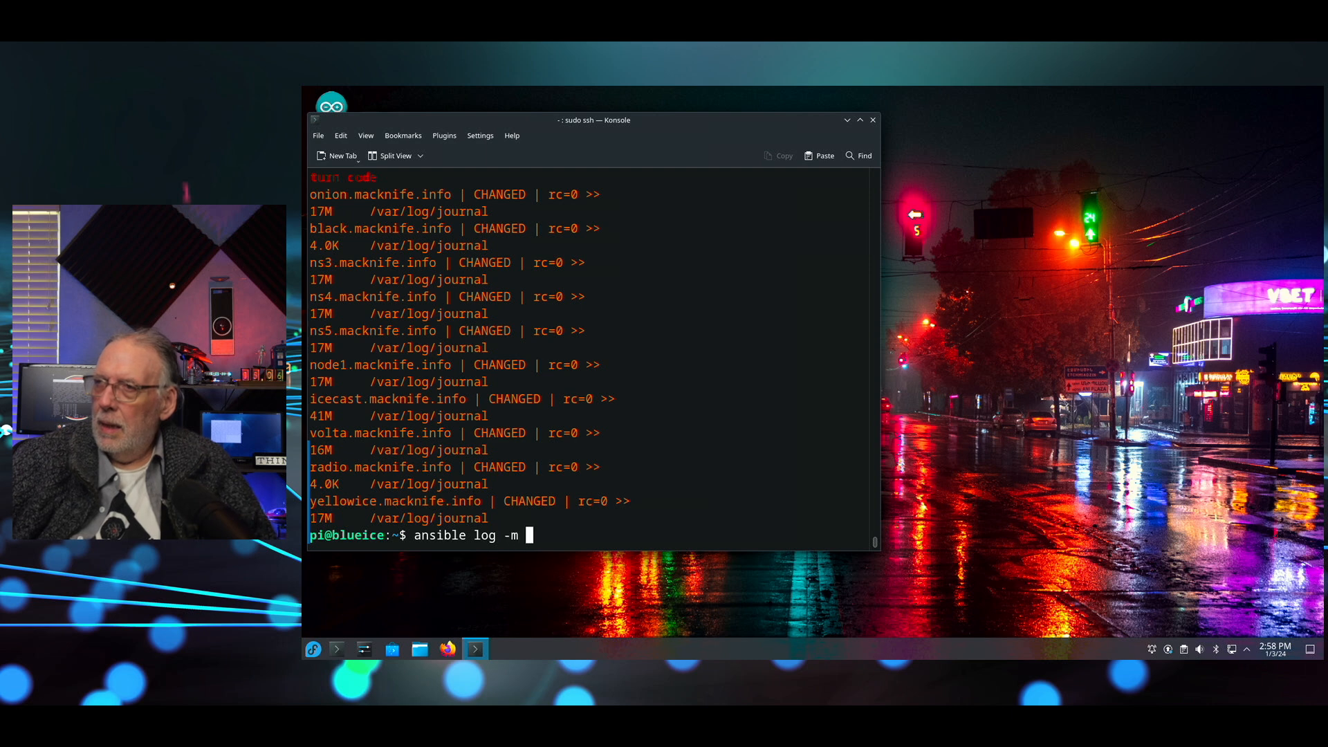
text(shell -a)
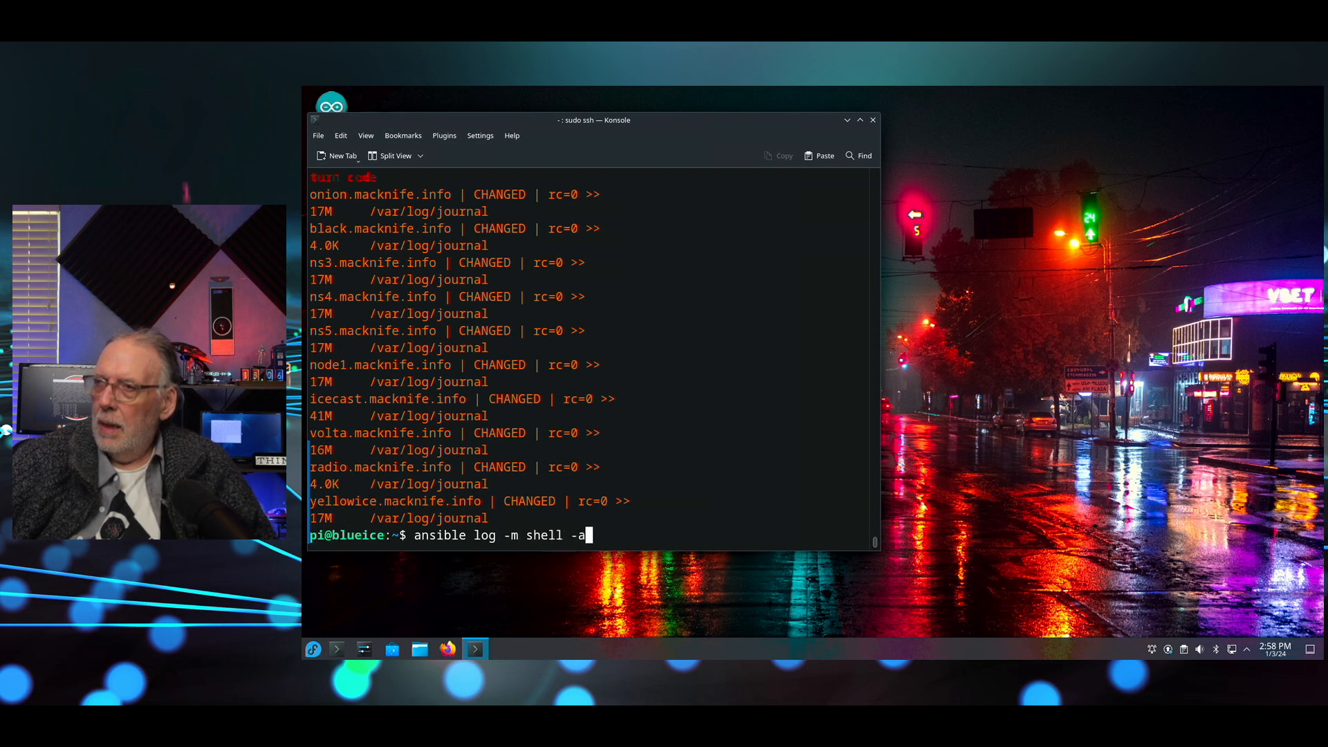
text("journa)
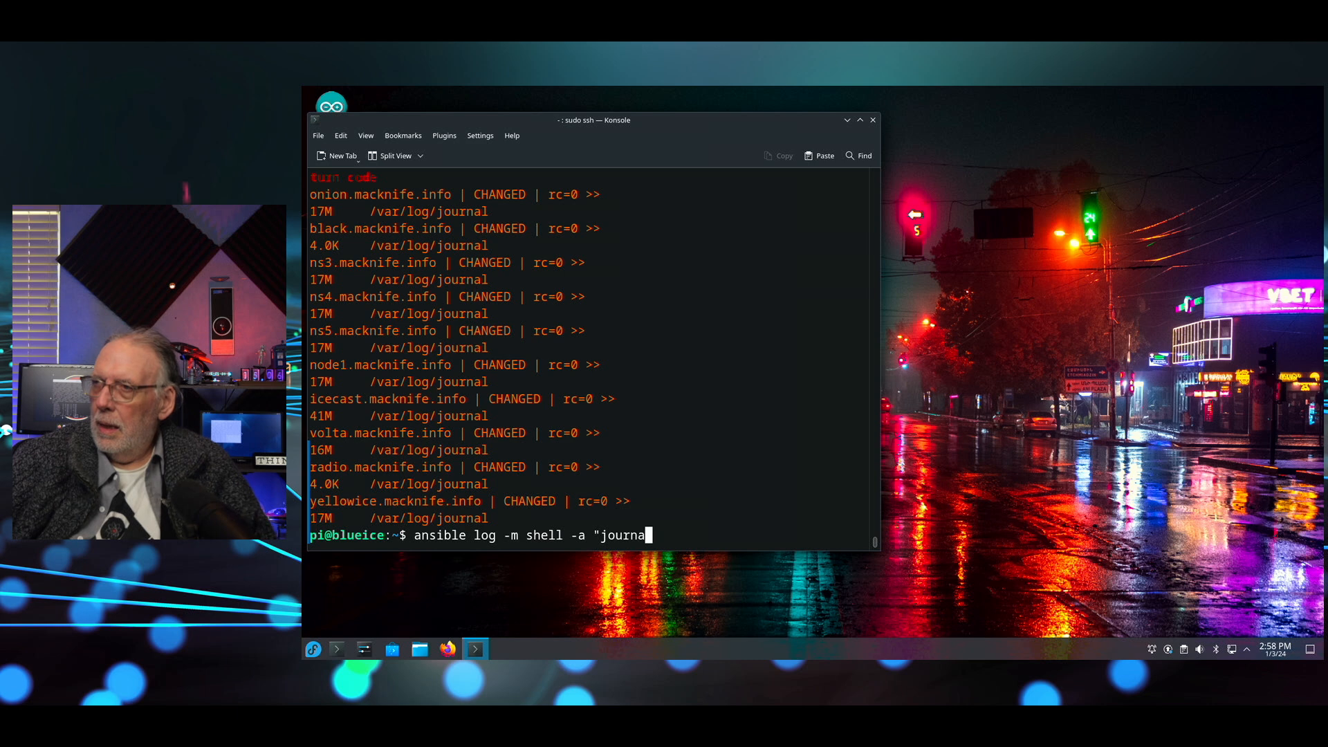
text(lc)
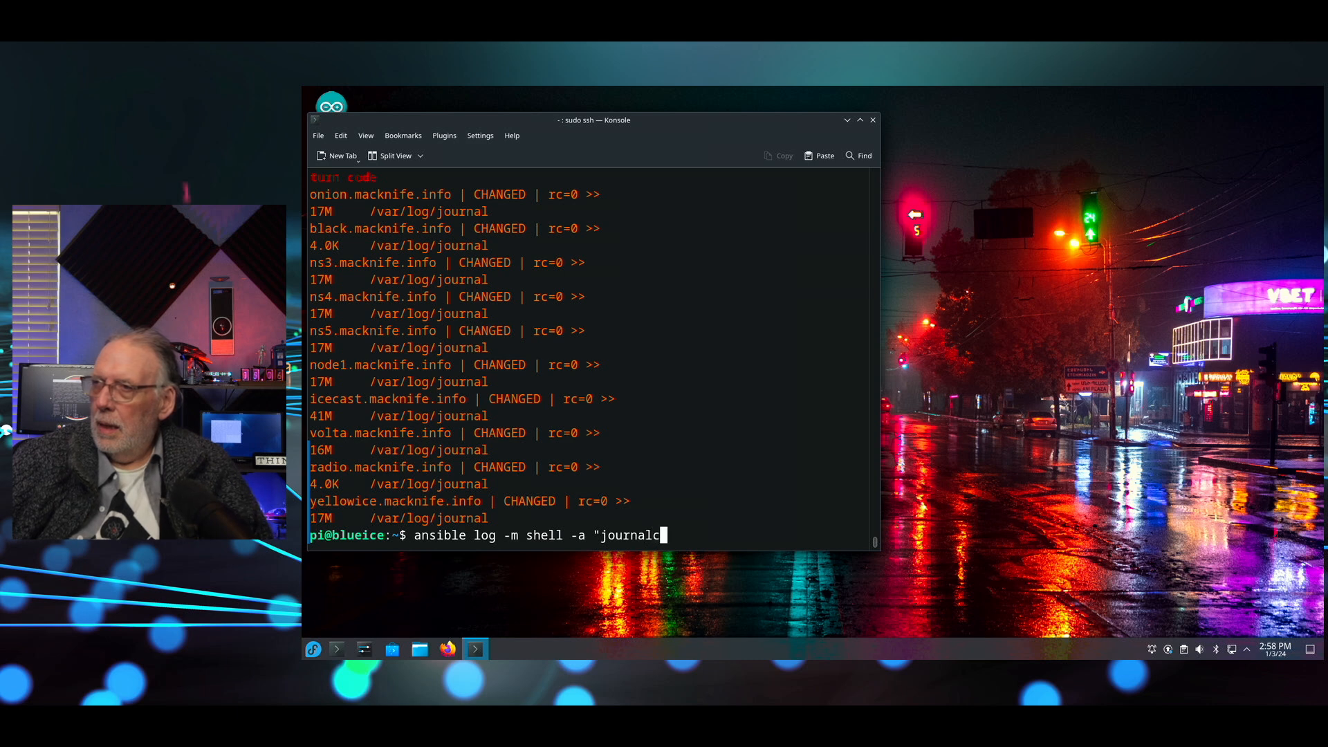
text(tl --ver)
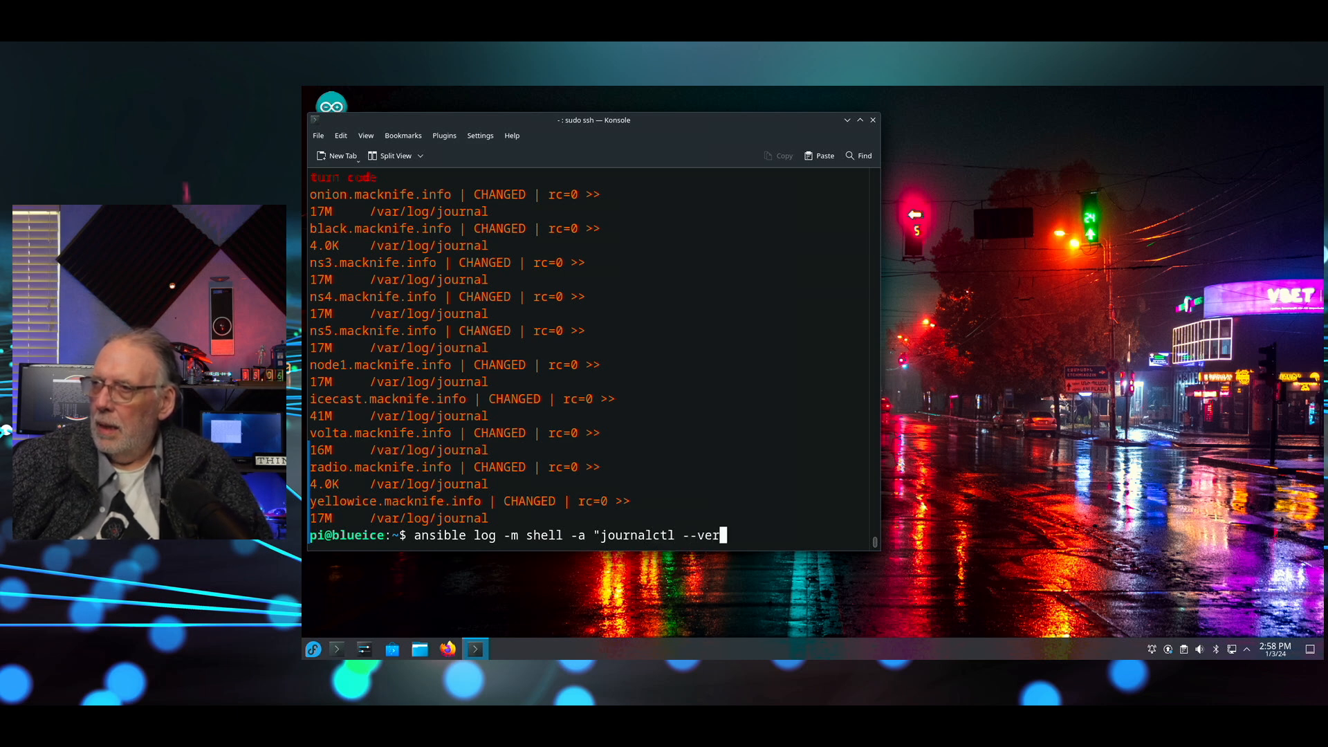
text(ify")
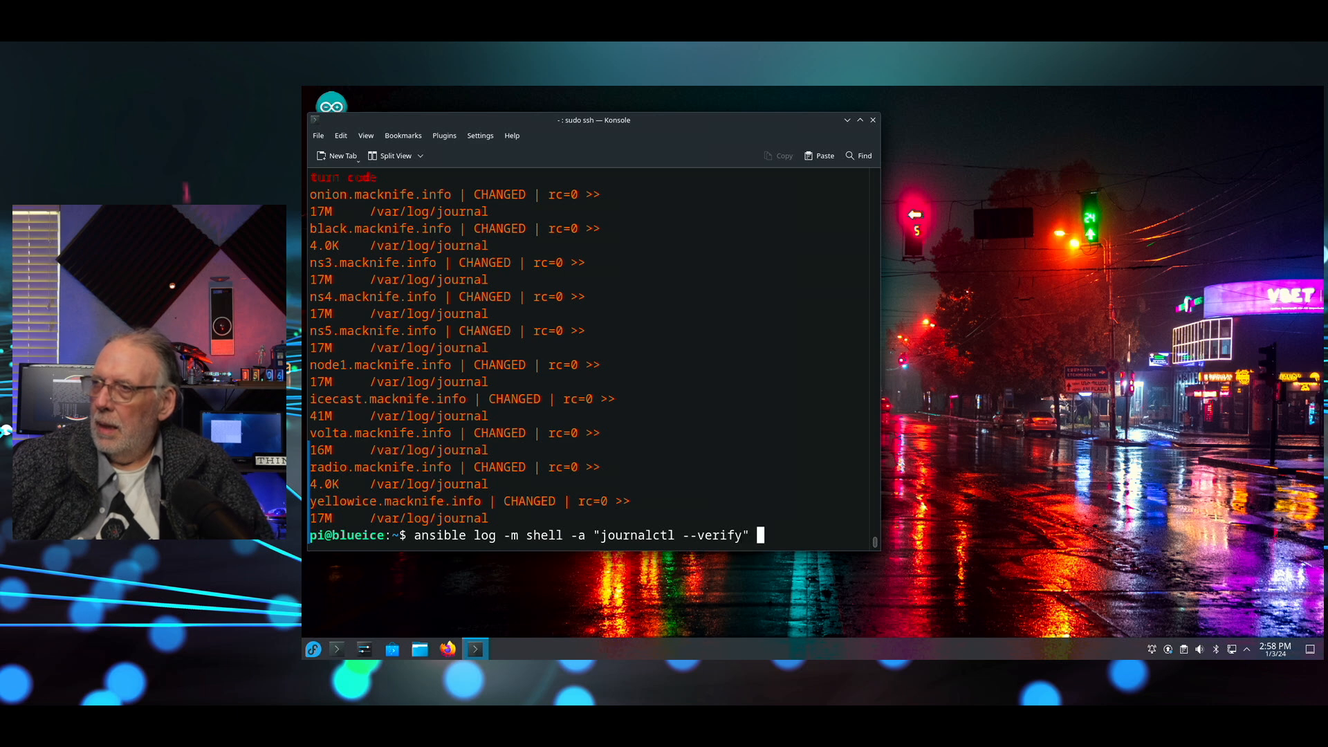
text(-b pi)
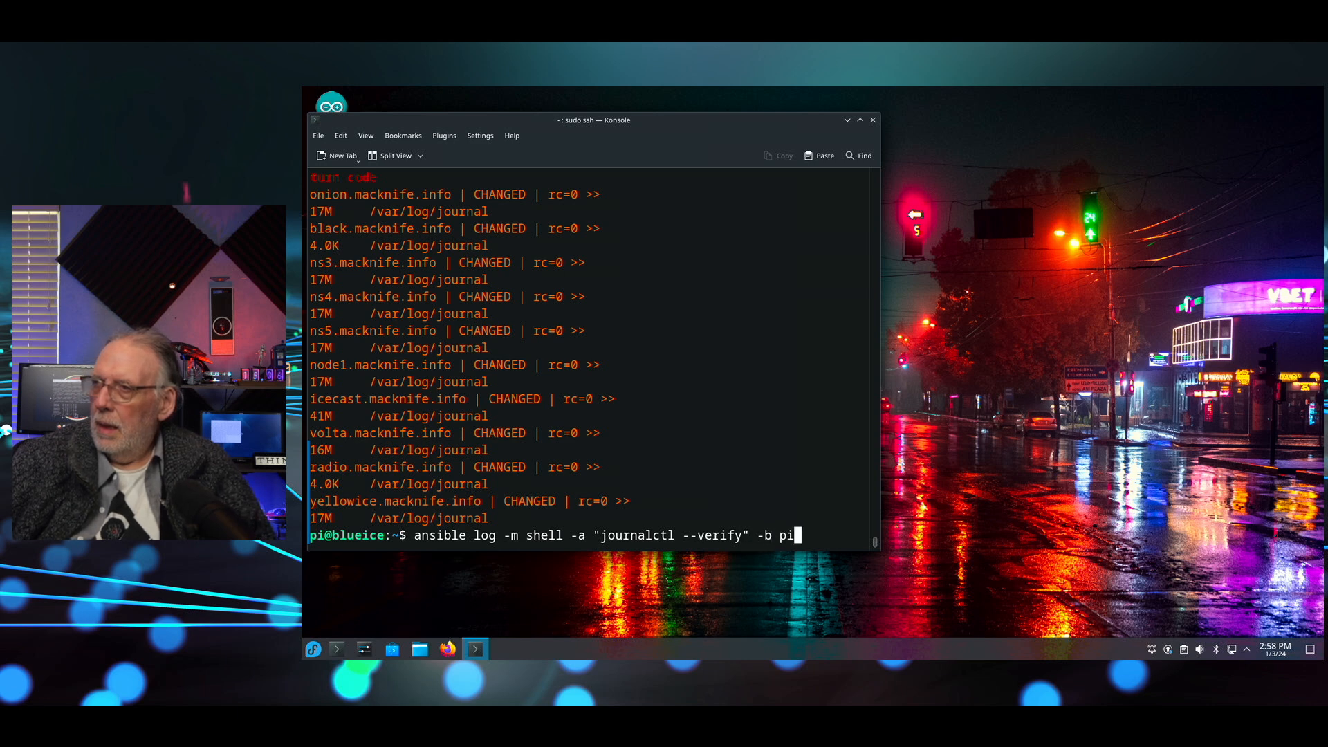
text(-u)
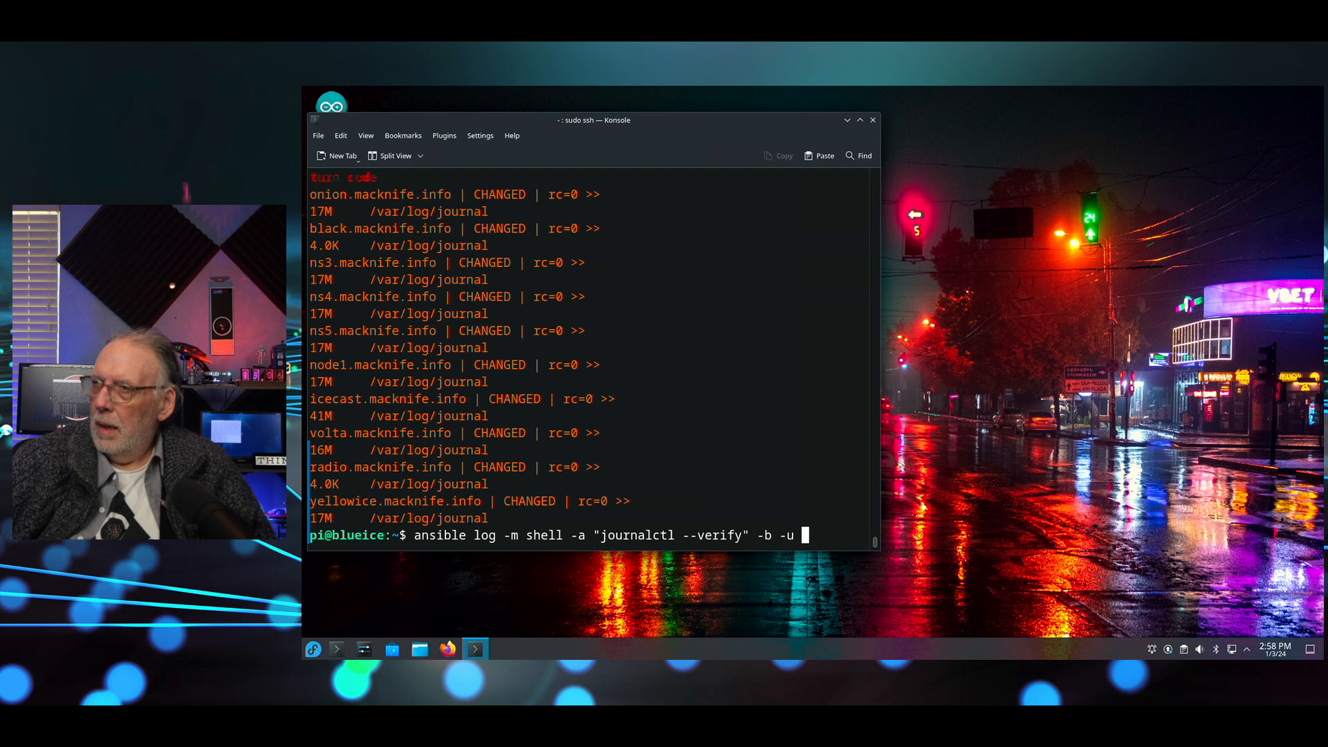
text(pi --ask=)
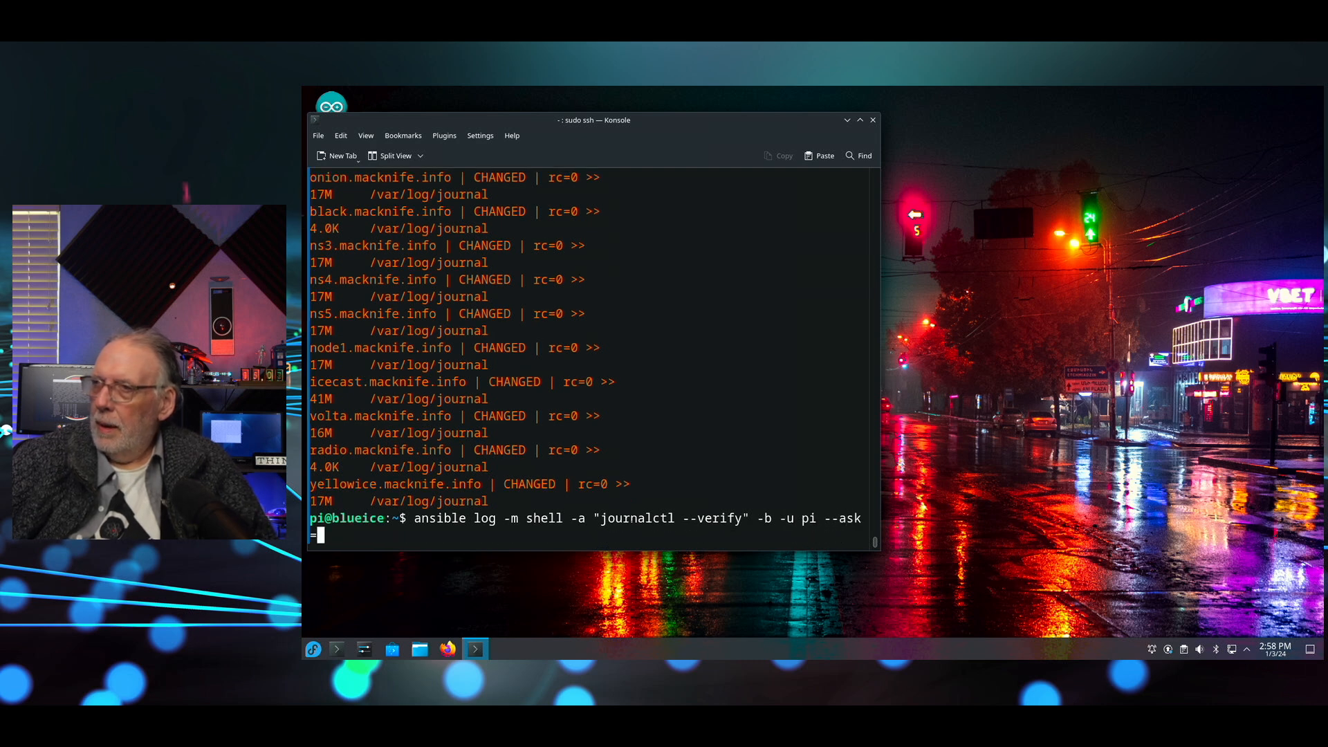
text(-become-)
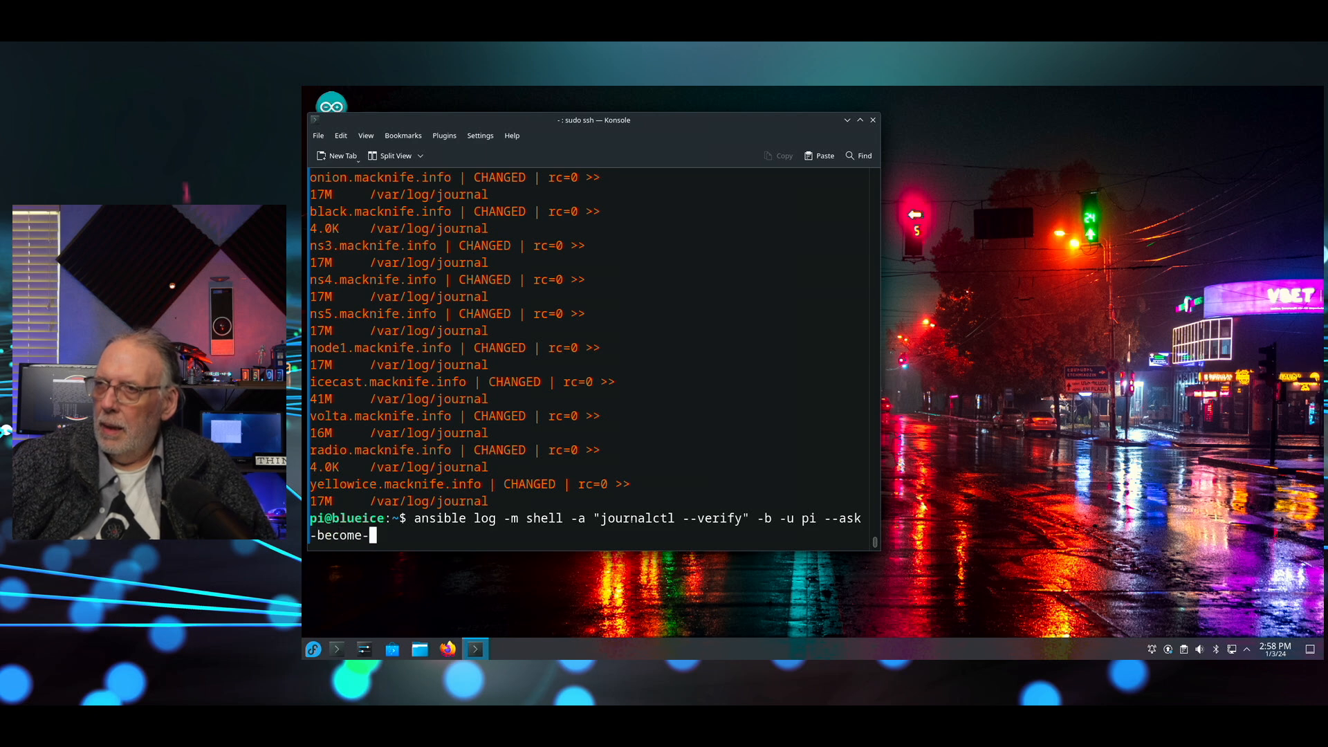
key(Return)
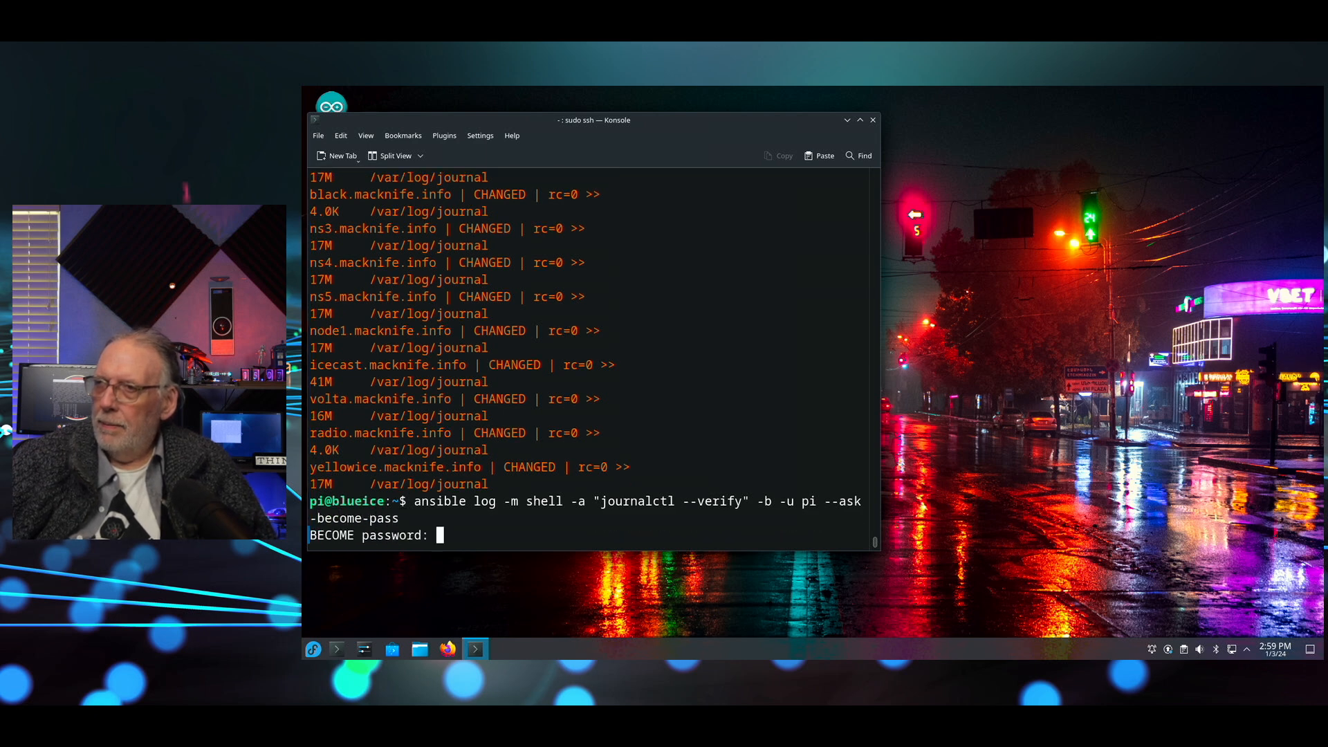
key(Return)
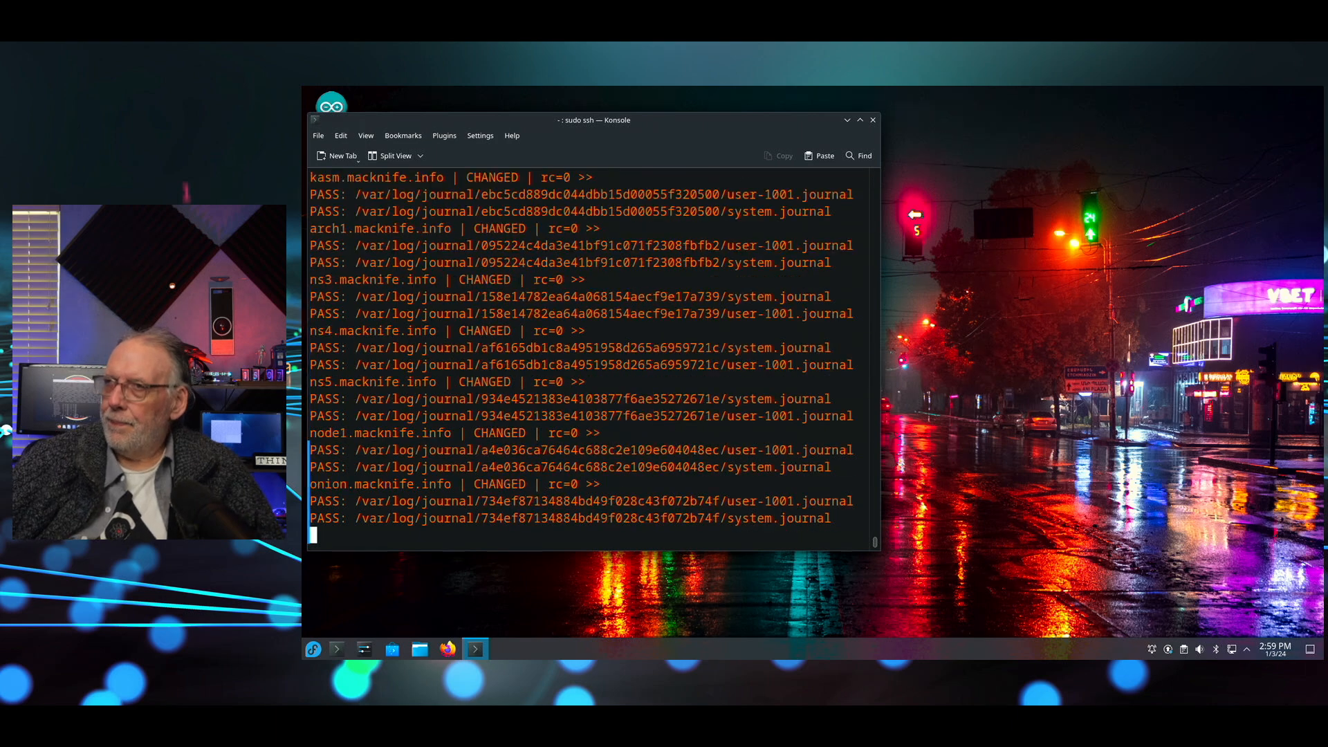